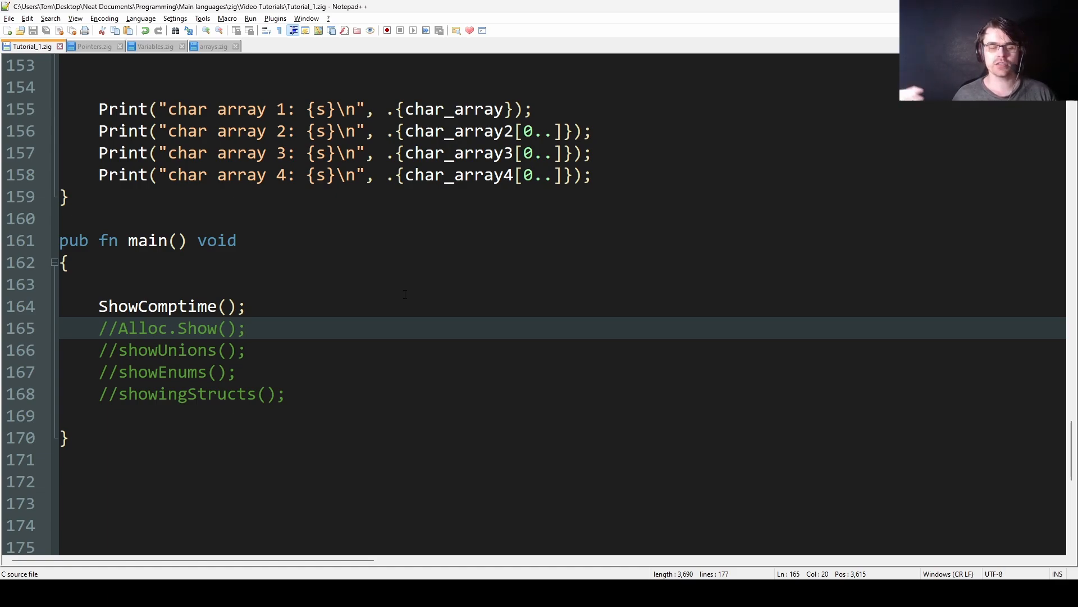
Step: Fold the generic add function and unfold add_i8 to reveal its overflow-above-127 check
left_click(247, 328)
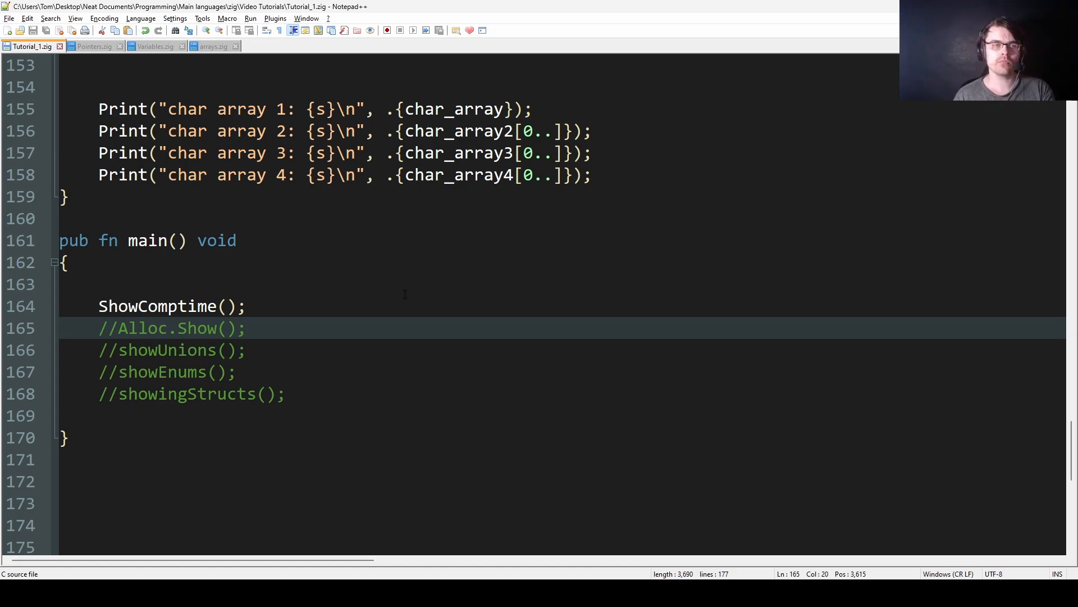
left_click(248, 328)
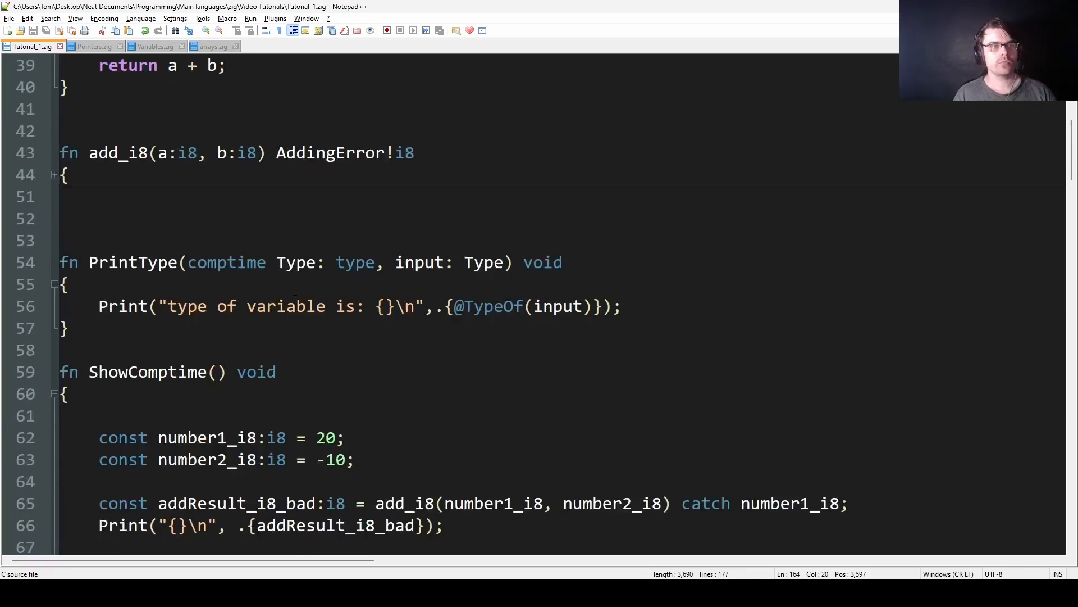
scroll("down", 3)
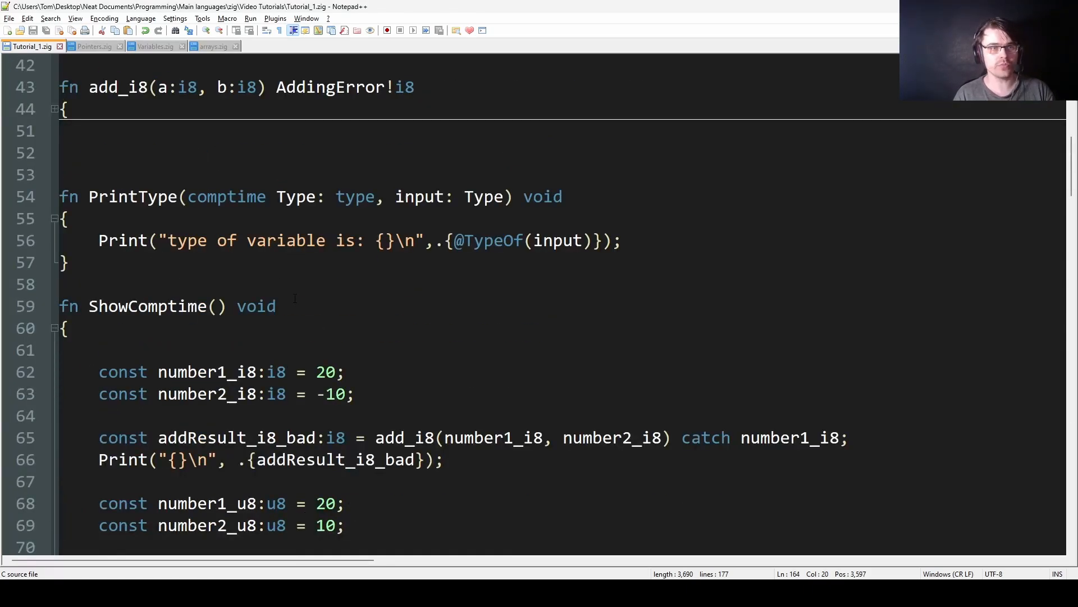
scroll("down", 3)
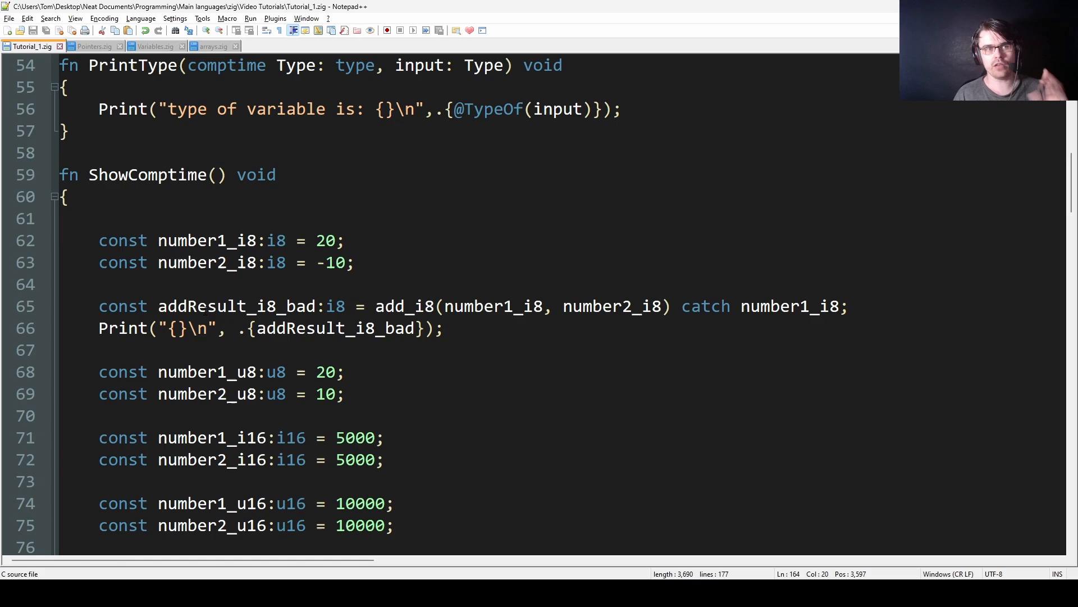
double_click(233, 306)
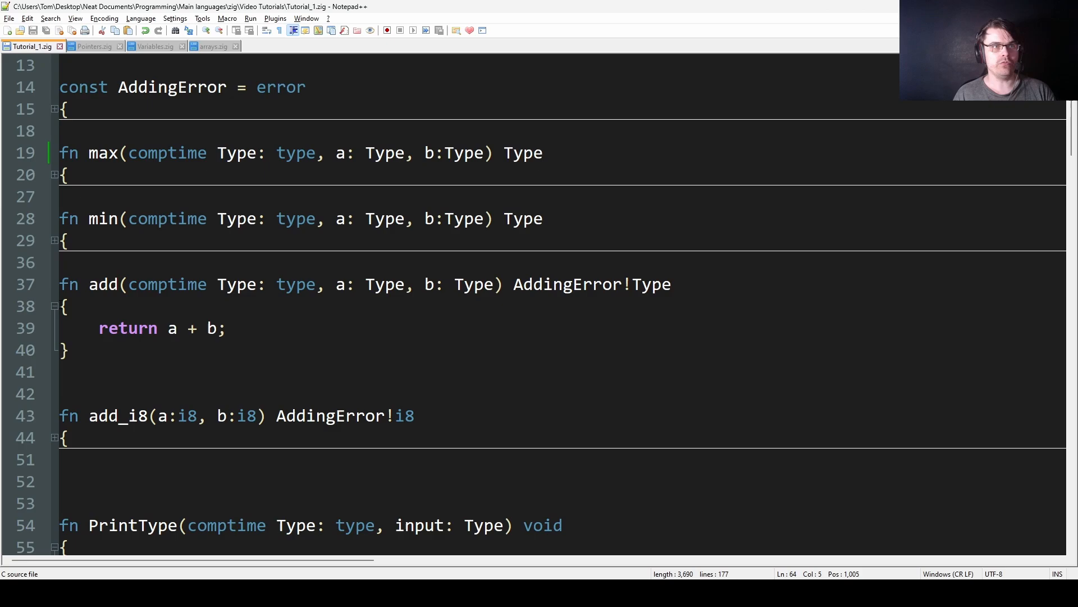
scroll("down", 3)
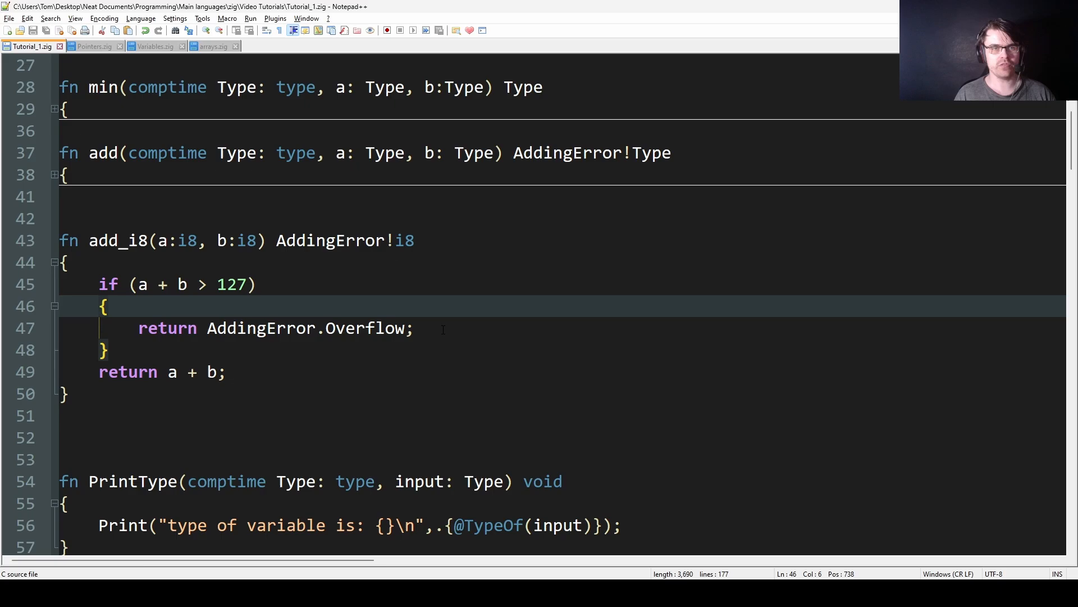
left_click(103, 350)
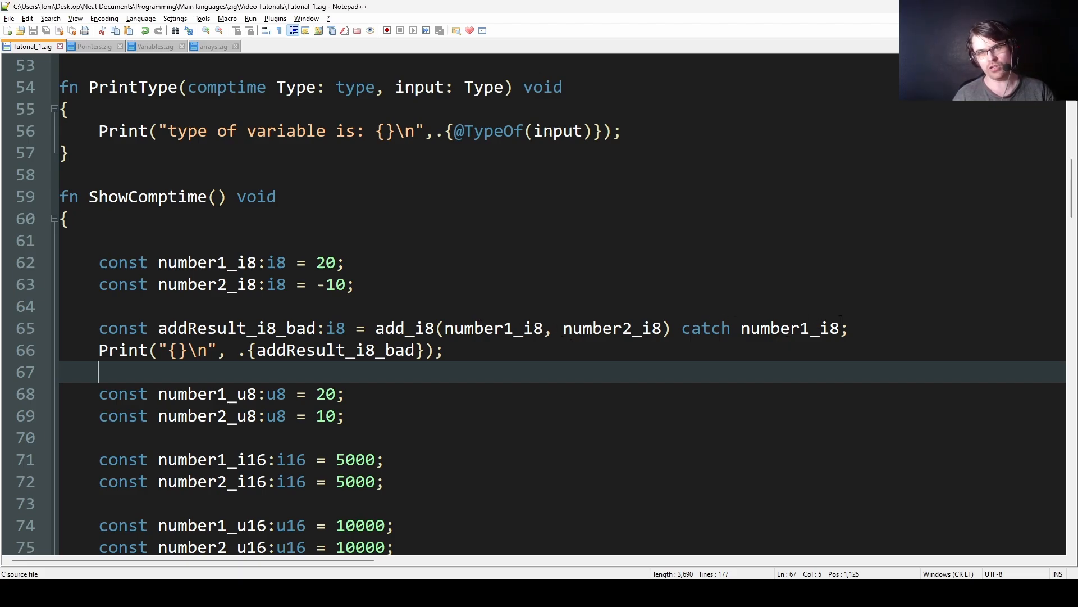
left_click(446, 350)
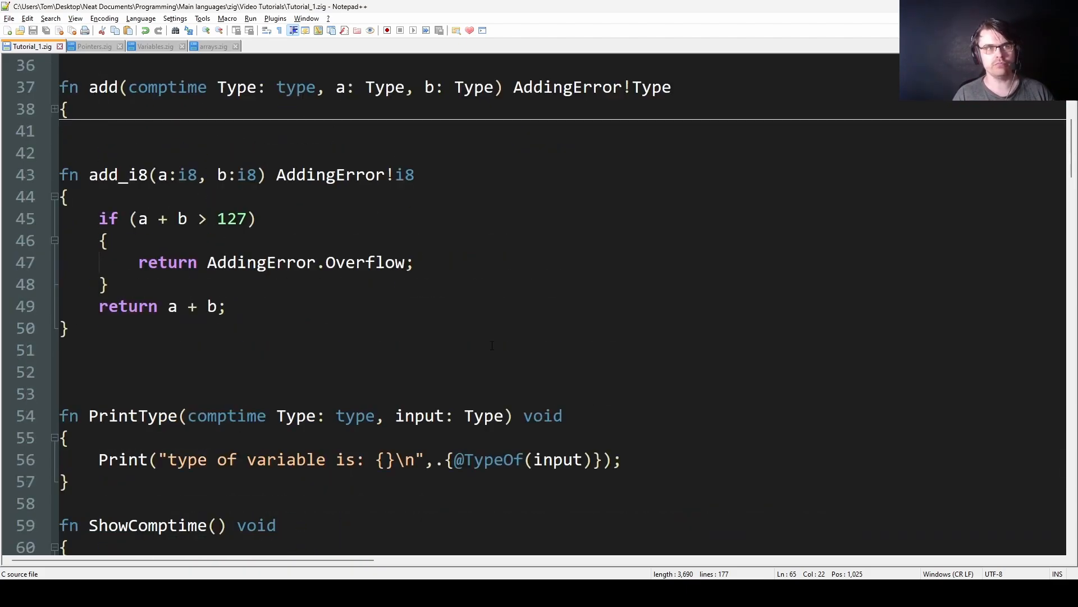
left_click(102, 239)
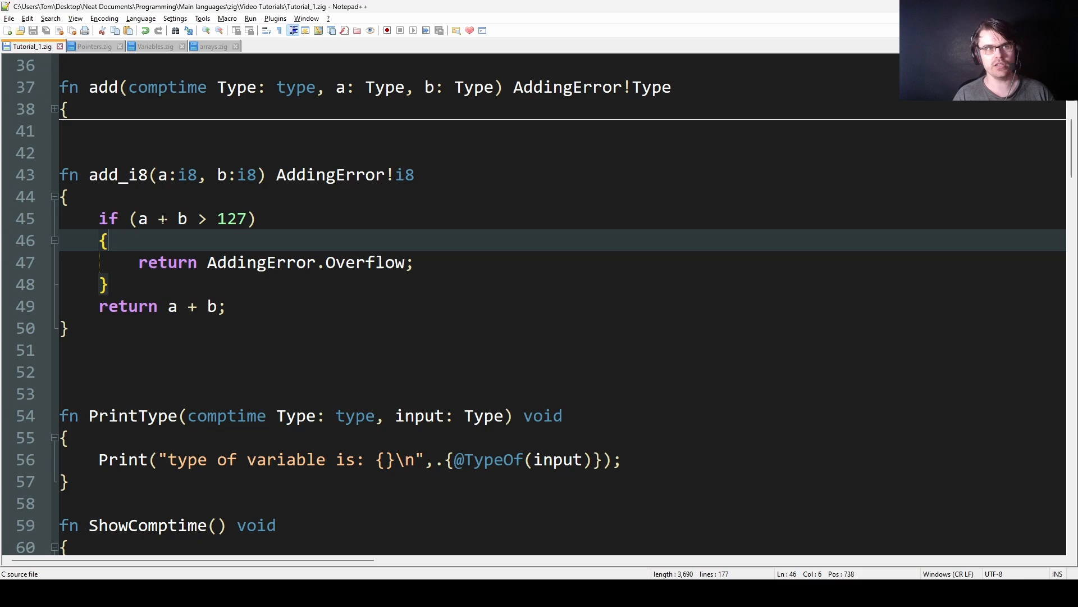
left_click(177, 174)
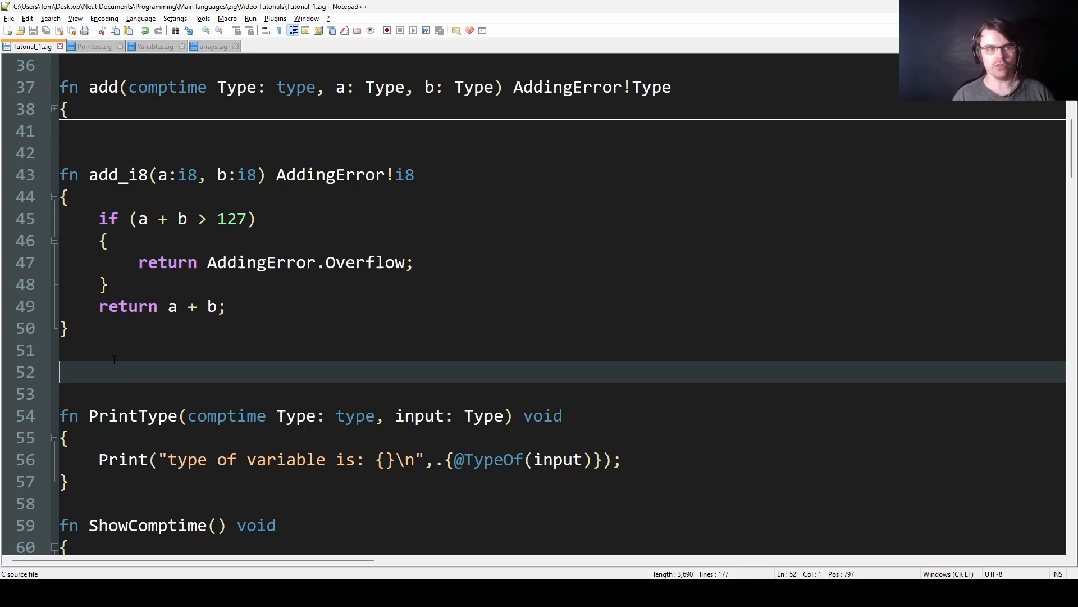
Step: Unfold add to show its return a + b body and fold add_i8 again
scroll("down", 3)
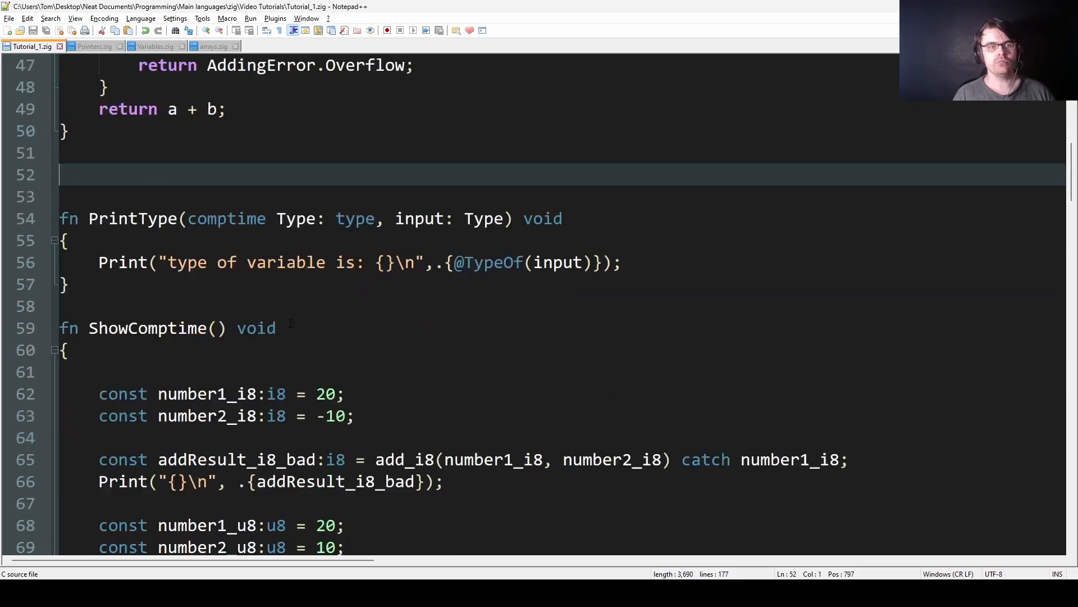
scroll("down", 3)
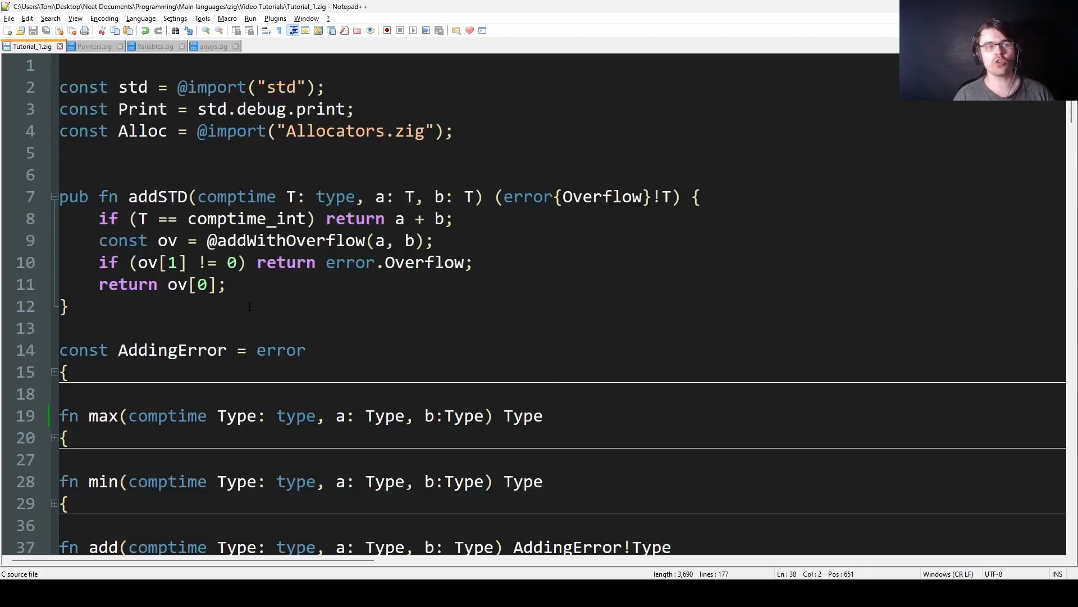
left_click(233, 285)
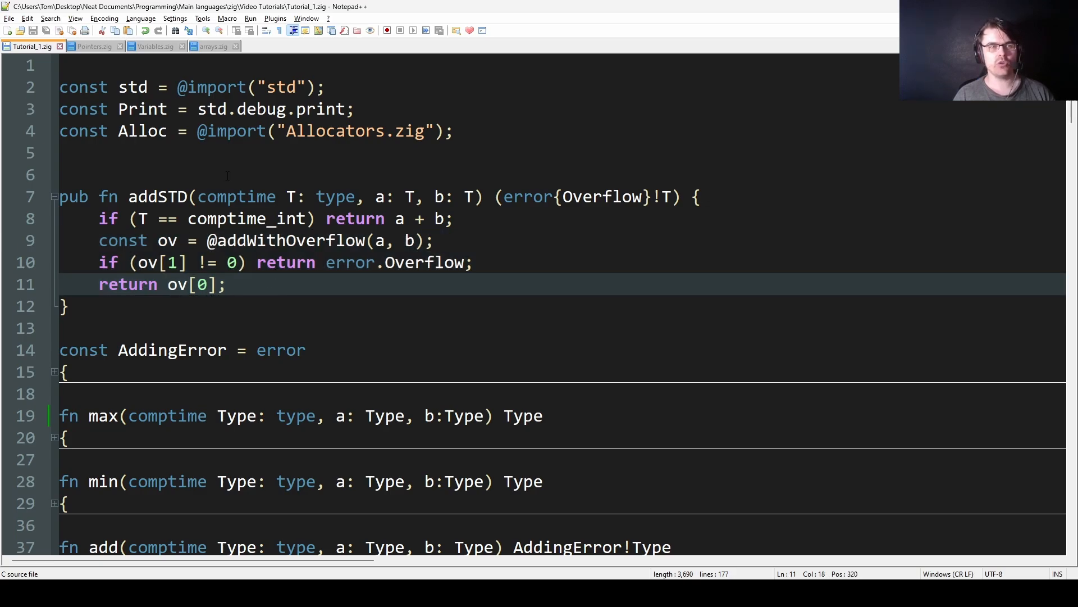
left_click(216, 197)
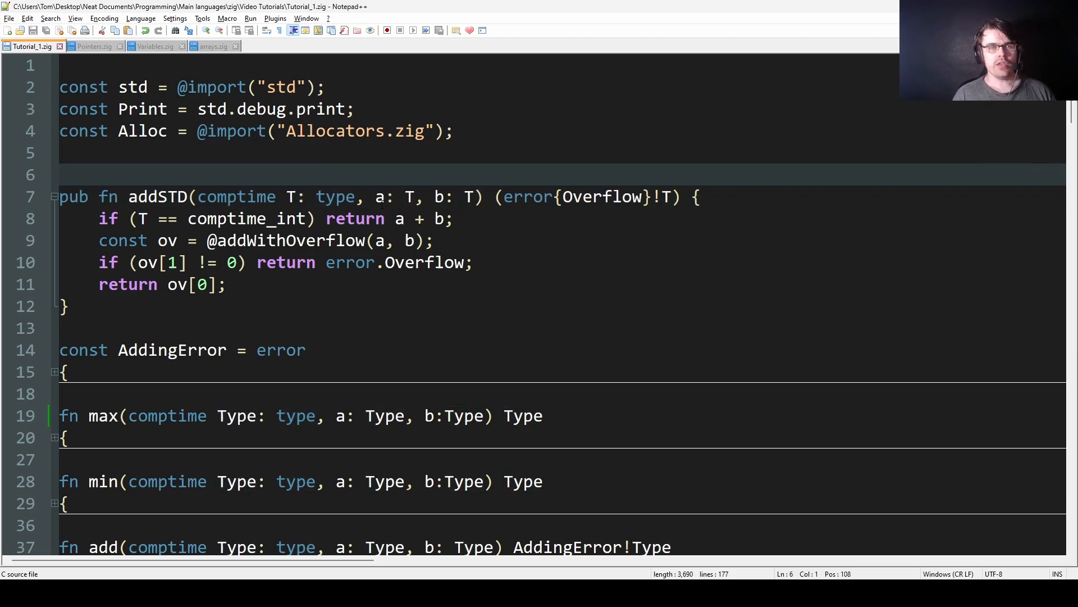
left_click(454, 198)
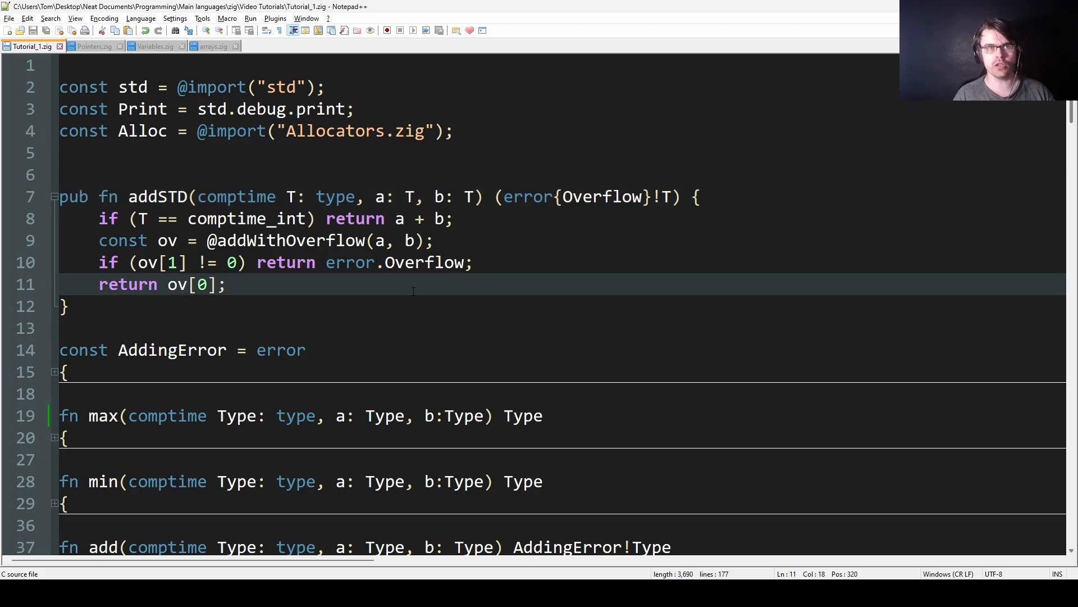
scroll("down", 3)
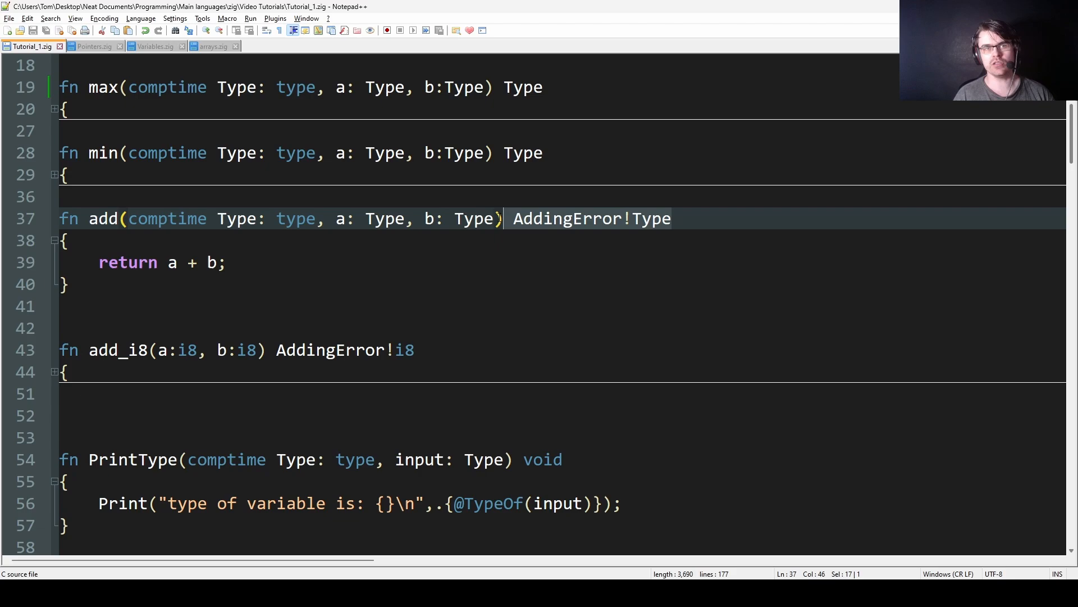
left_click(65, 240)
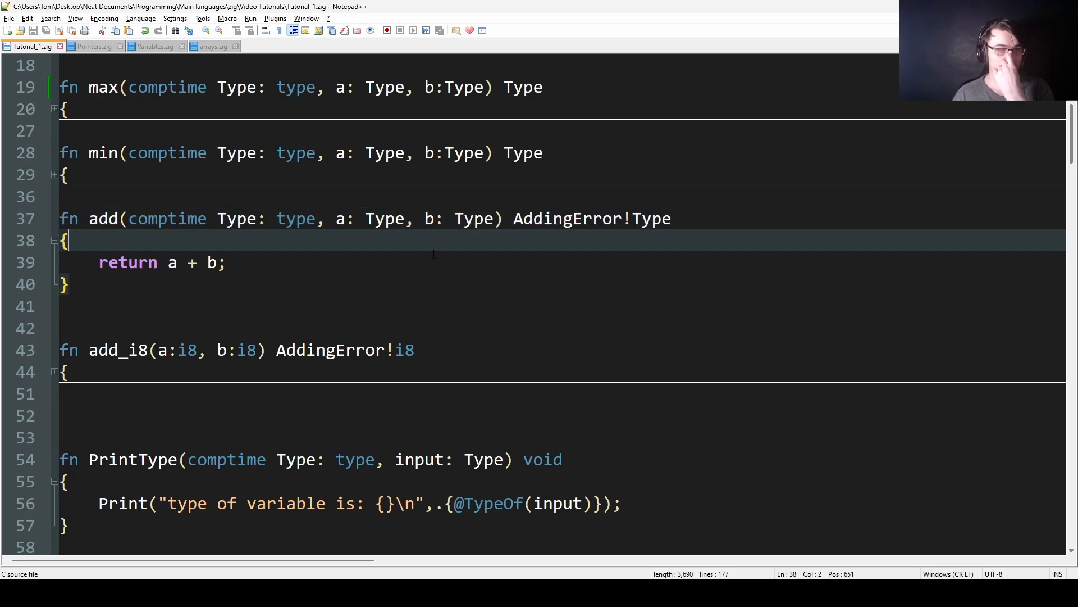
scroll("down", 3)
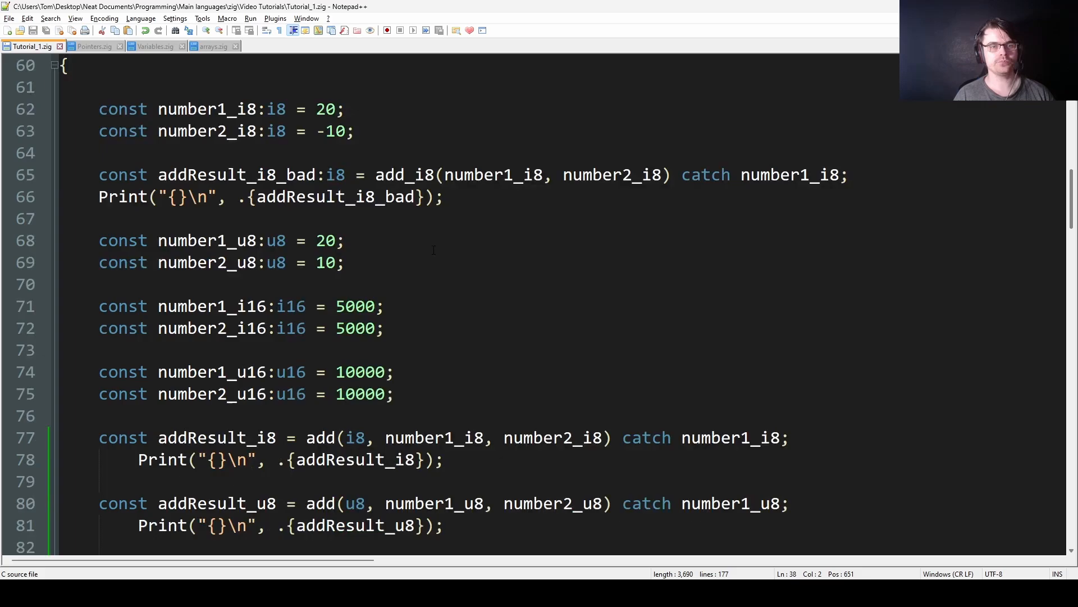
scroll("down", 3)
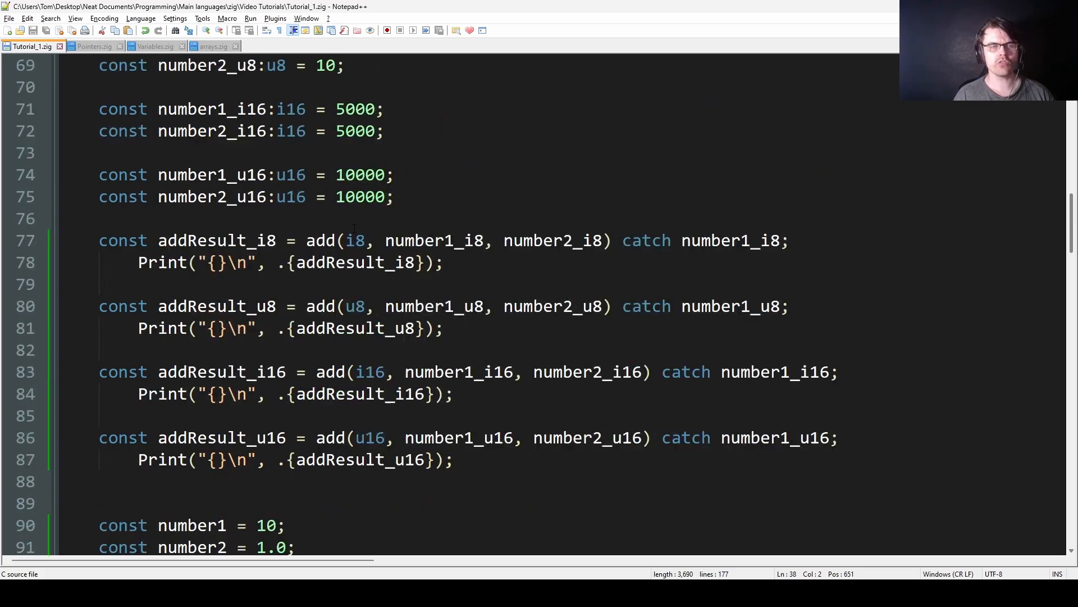
left_click(367, 240)
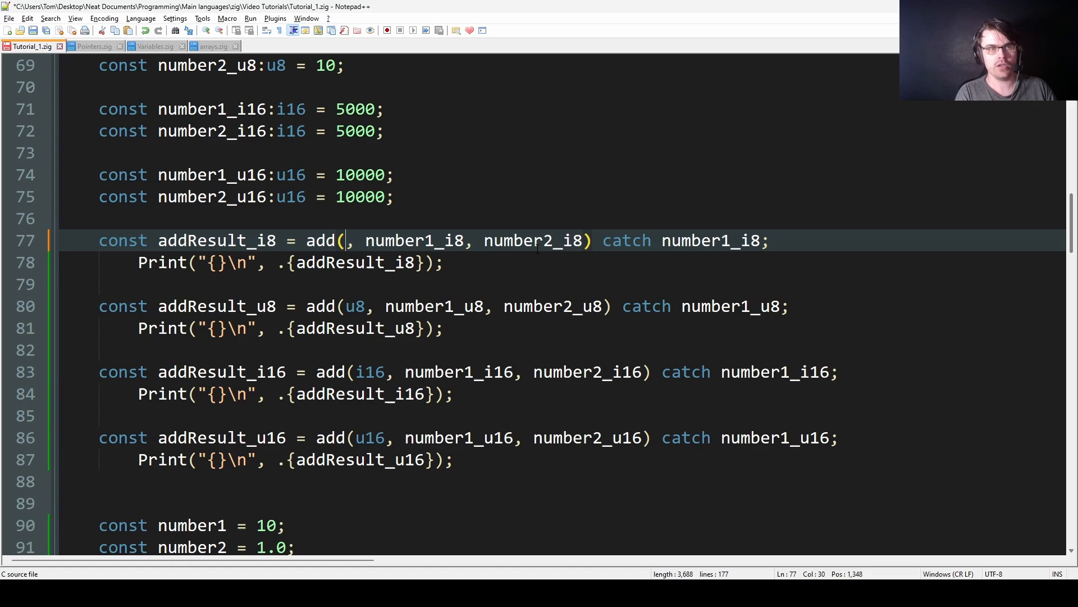
type("@")
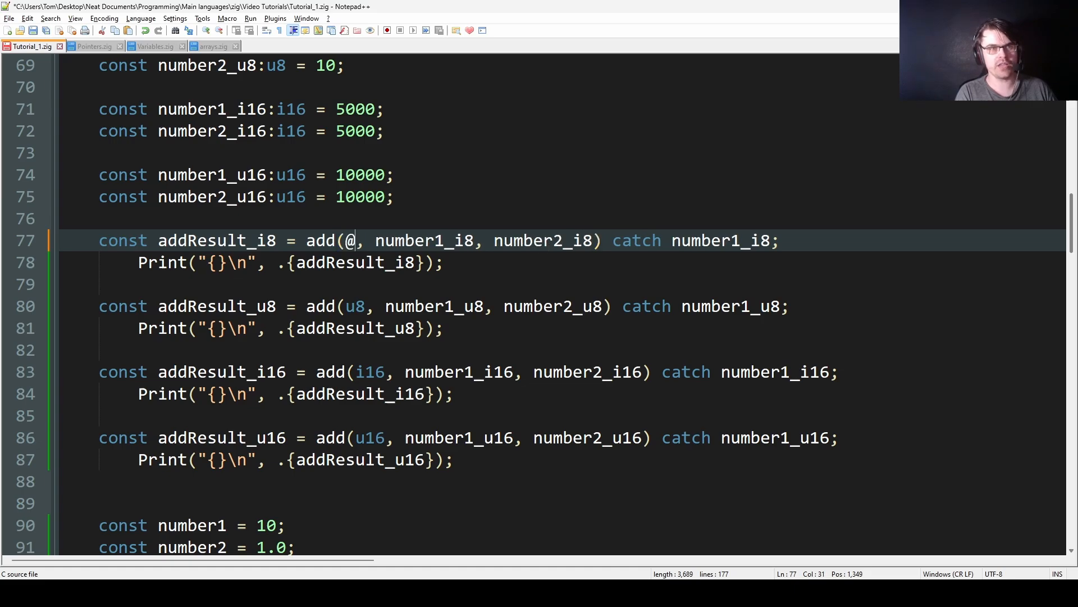
type("TypeOf(")
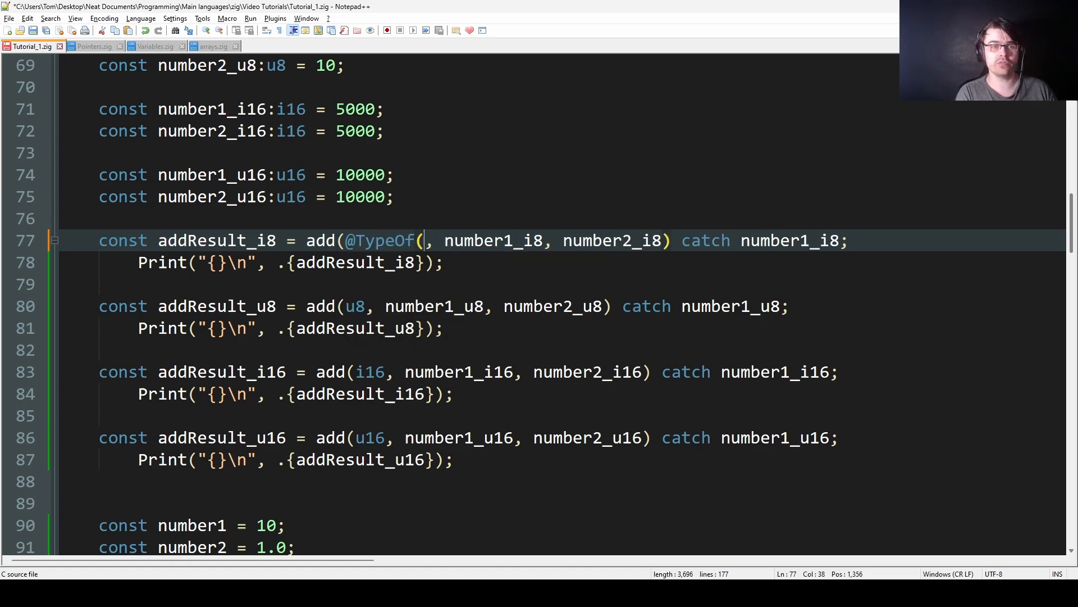
type("number1_i8")
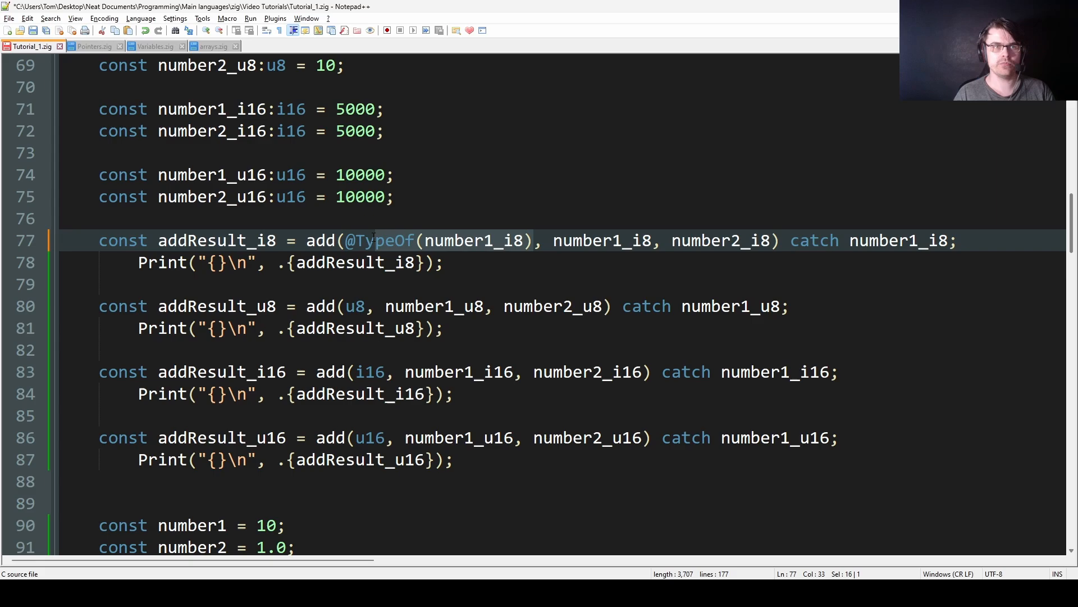
key("Delete")
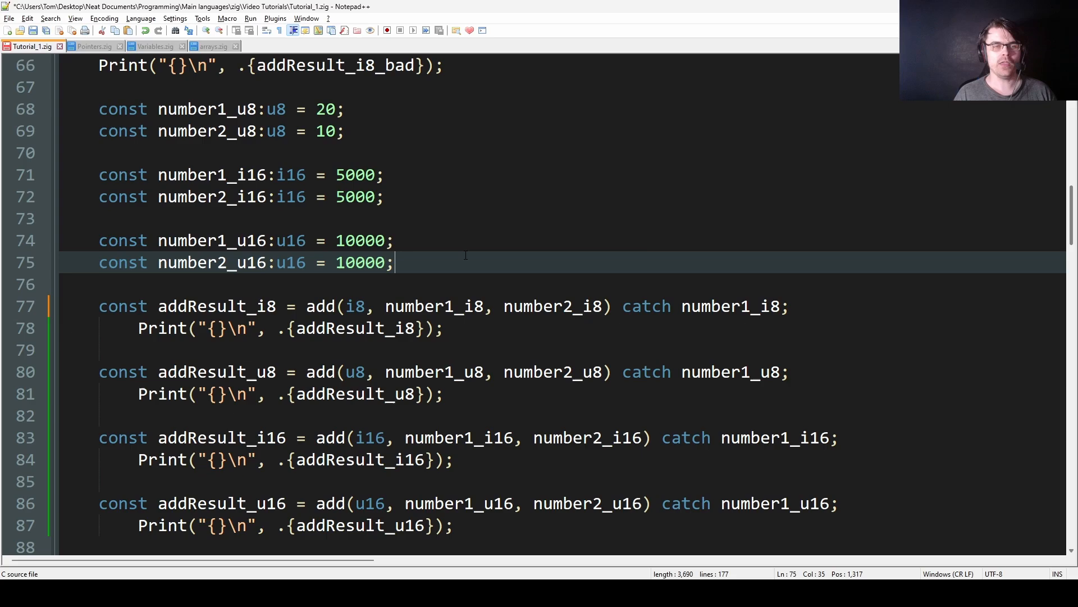
scroll("down", 3)
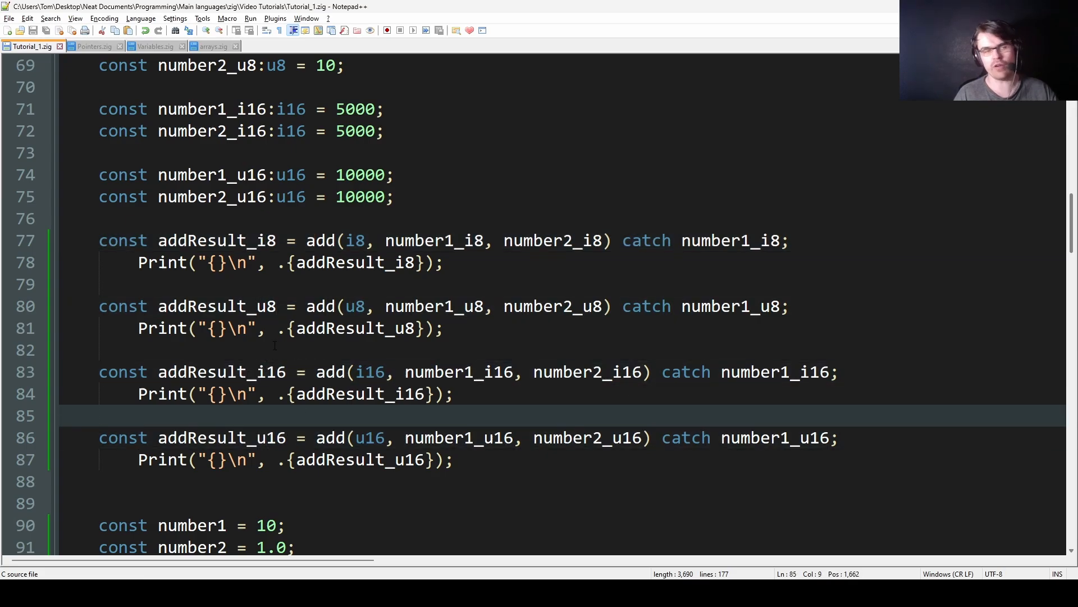
scroll("down", 3)
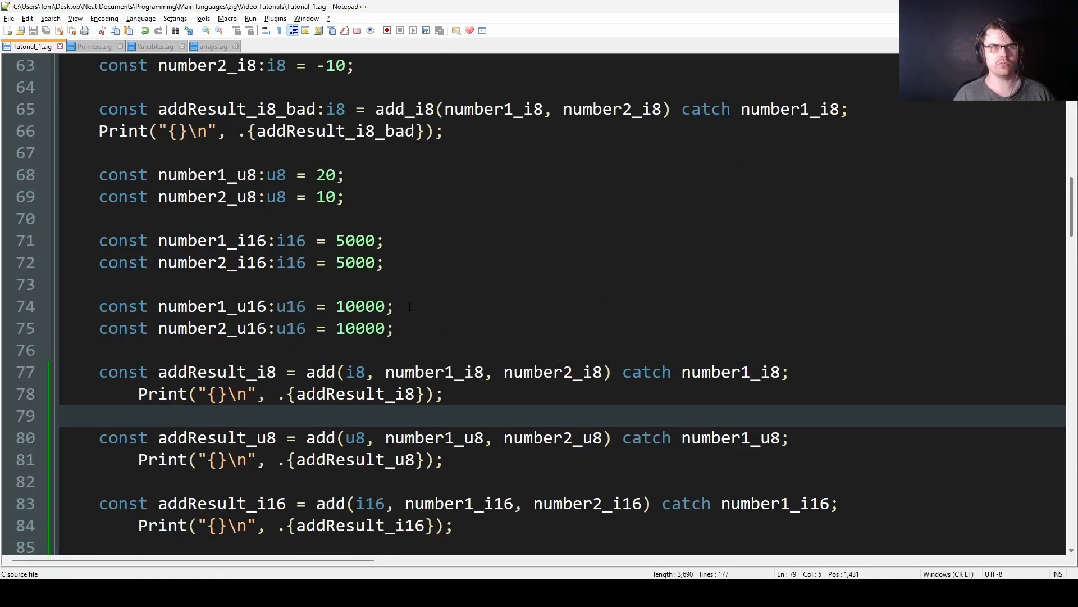
double_click(363, 306)
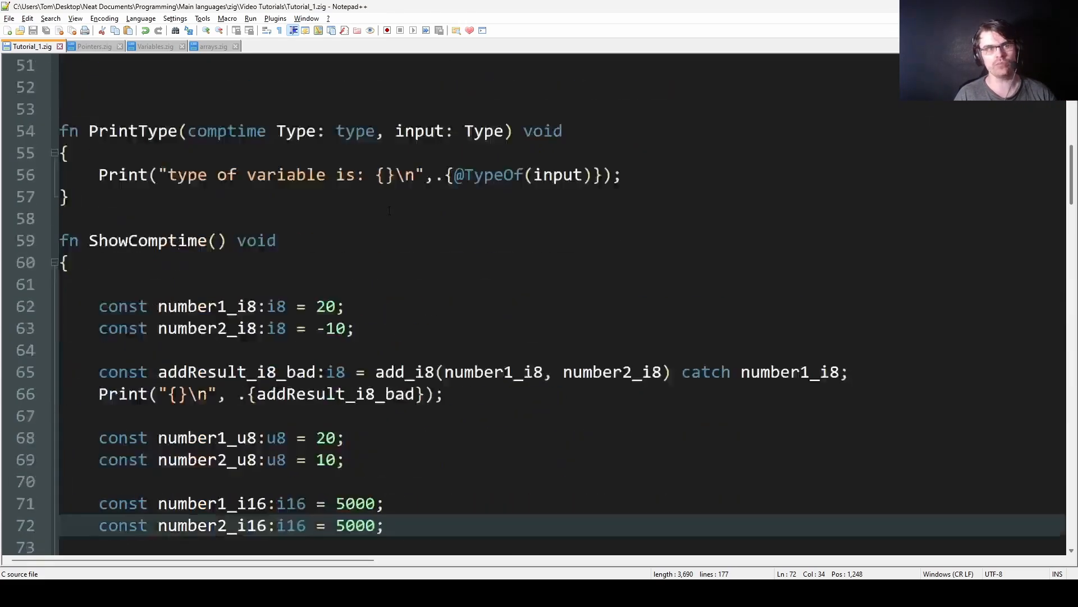
scroll("down", 3)
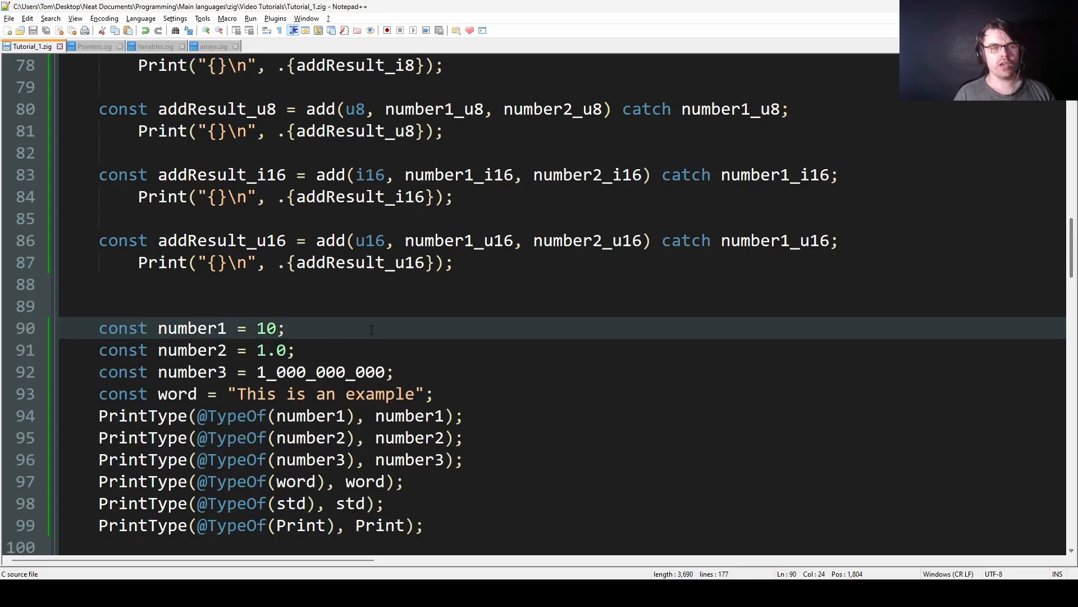
scroll("down", 3)
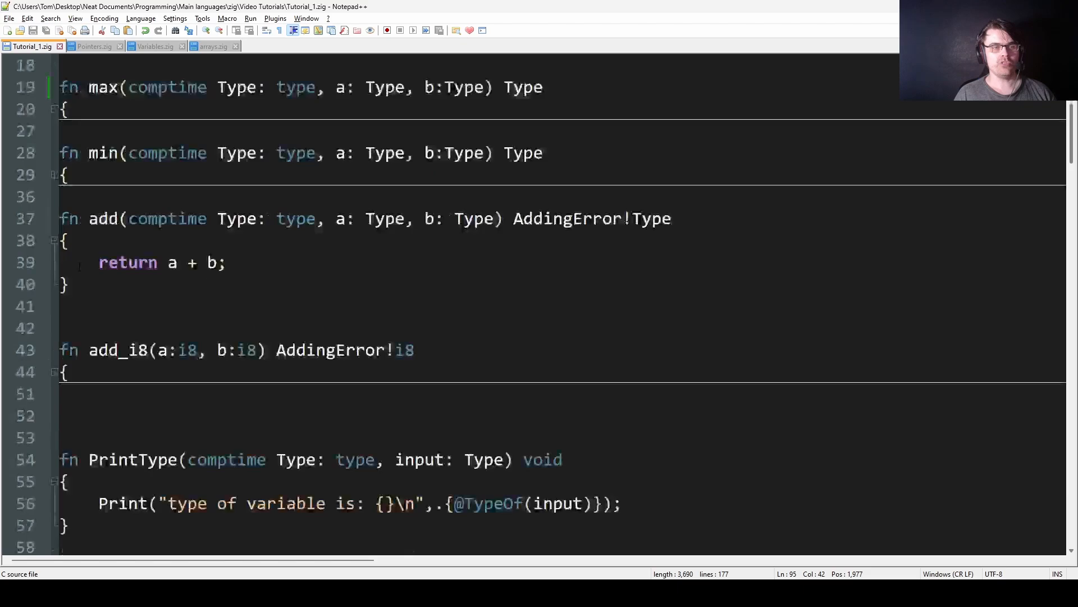
scroll("down", 3)
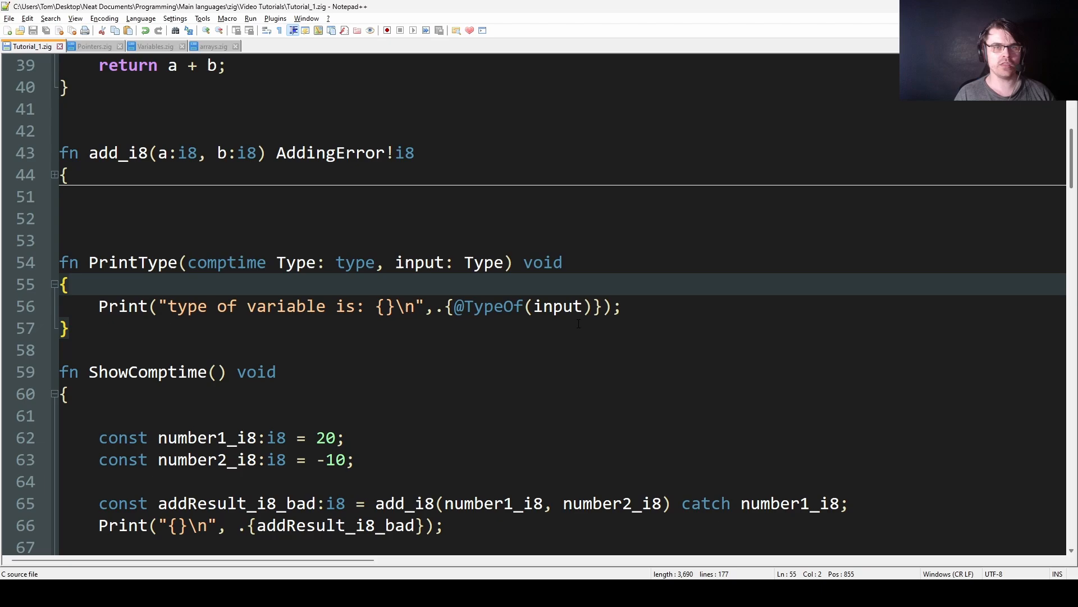
scroll("down", 3)
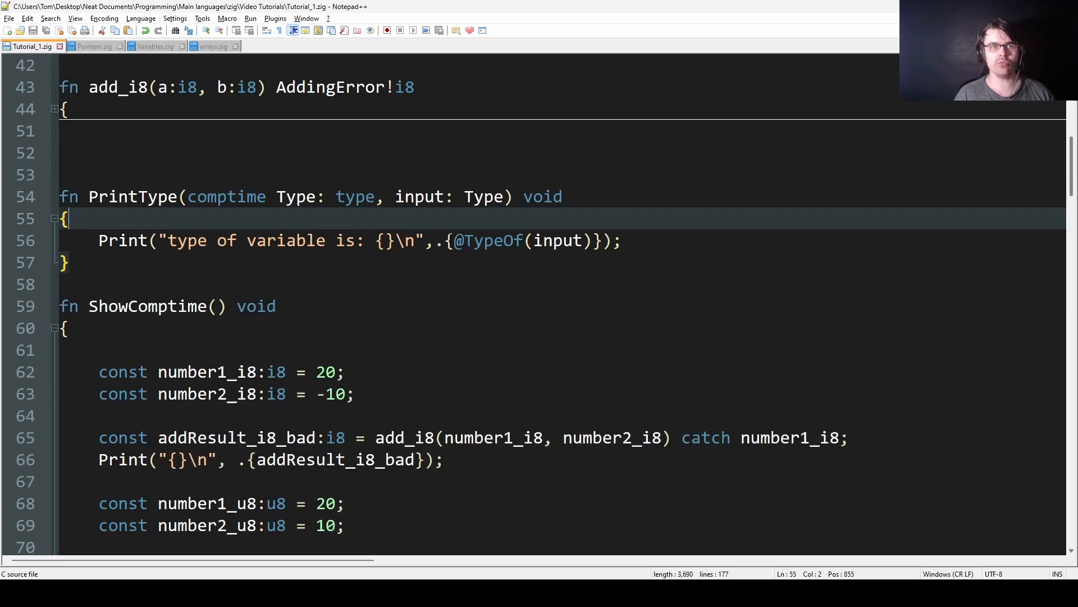
scroll("down", 3)
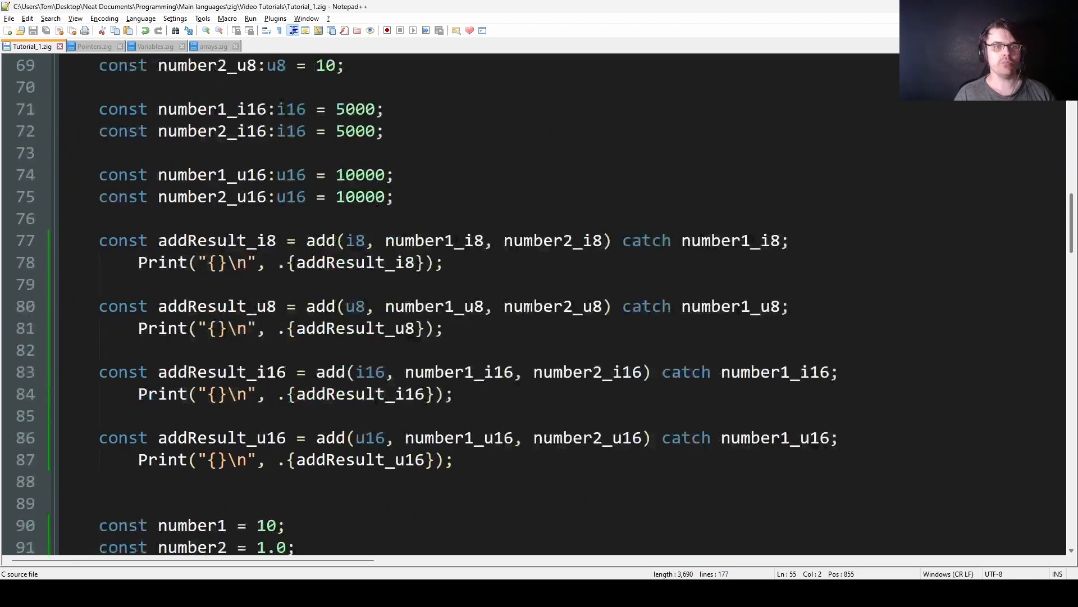
scroll("down", 3)
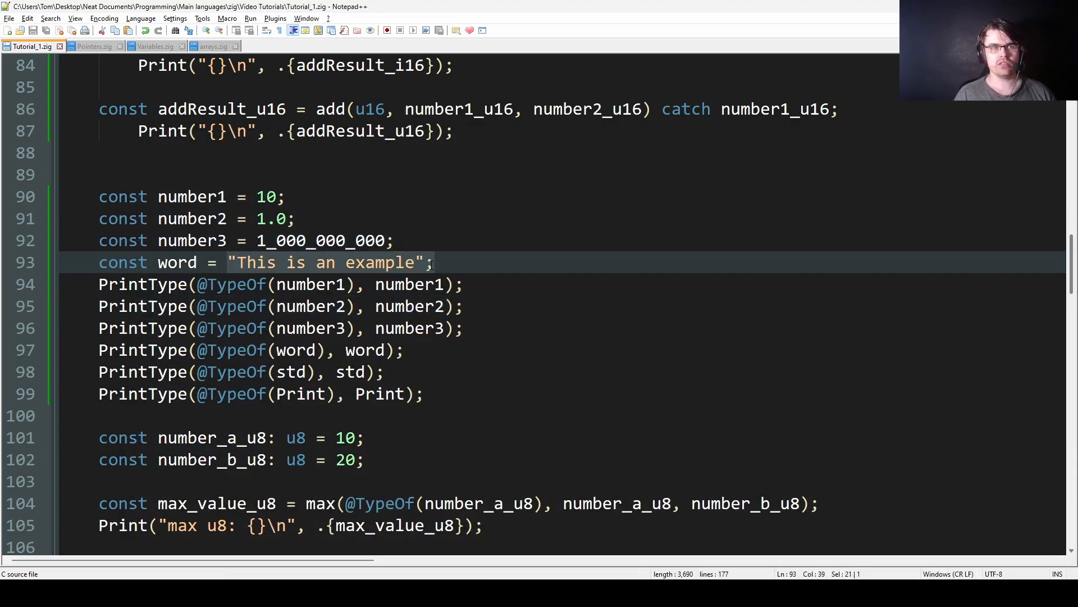
left_click(454, 262)
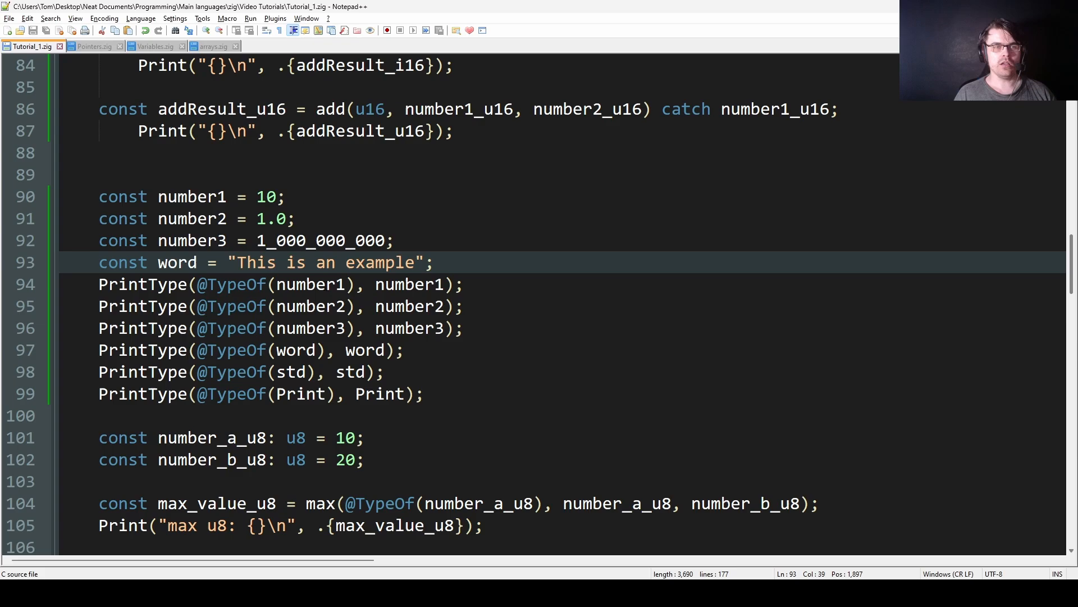
left_click(283, 371)
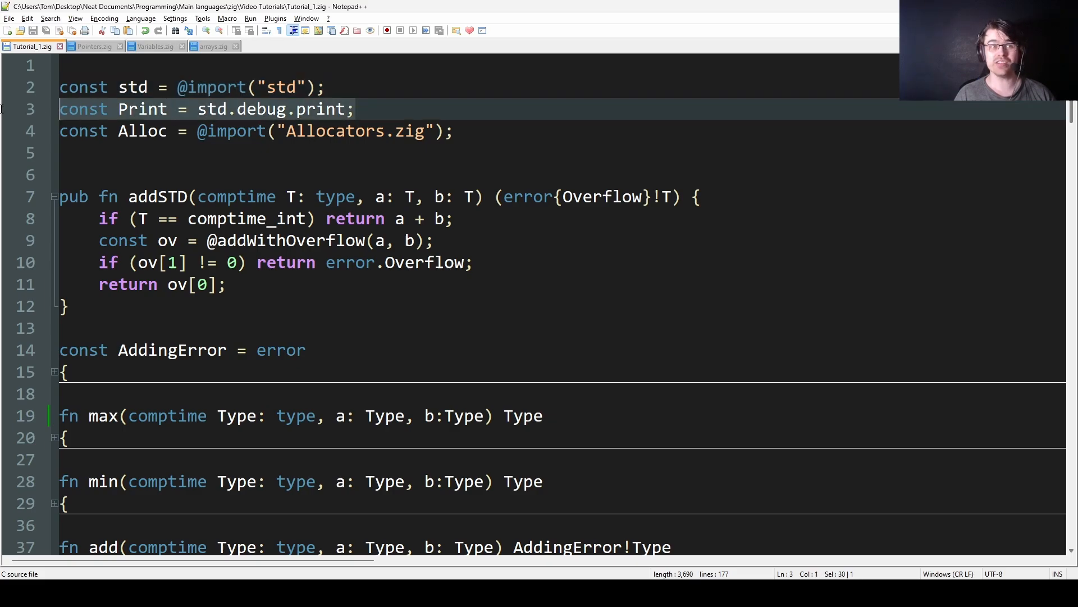
scroll("down", 3)
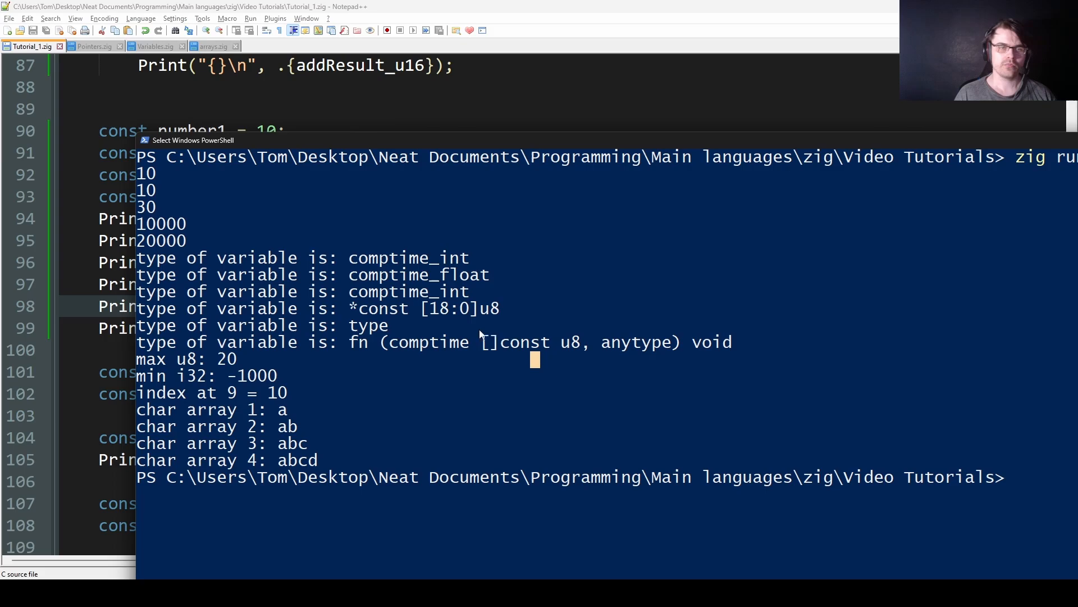
Step: Review the zig run output (max u8: 20, min i32: -1000) and return to the editor
double_click(368, 325)
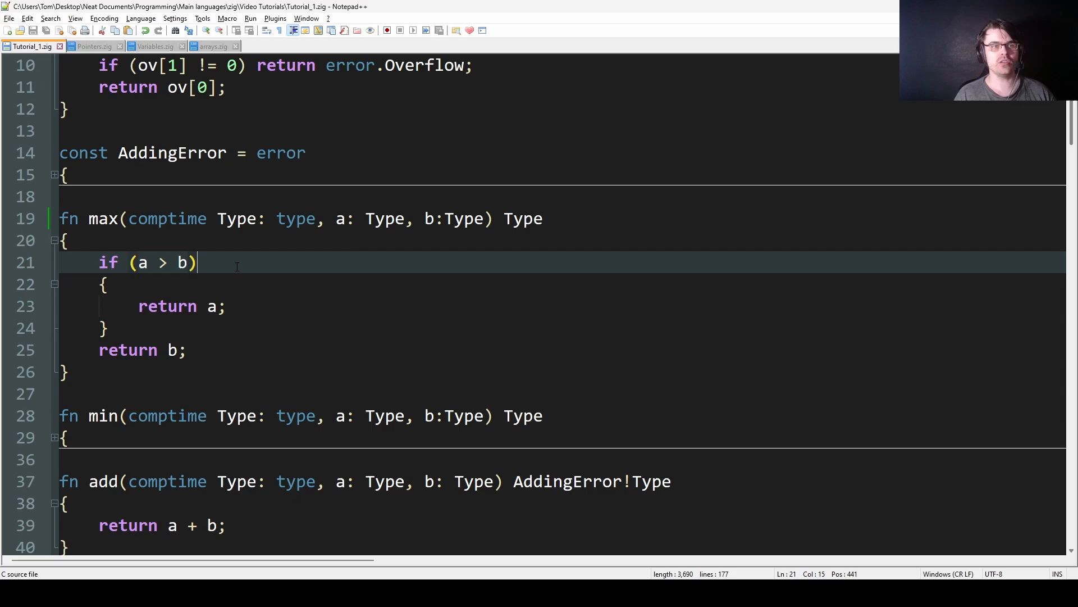
scroll("down", 3)
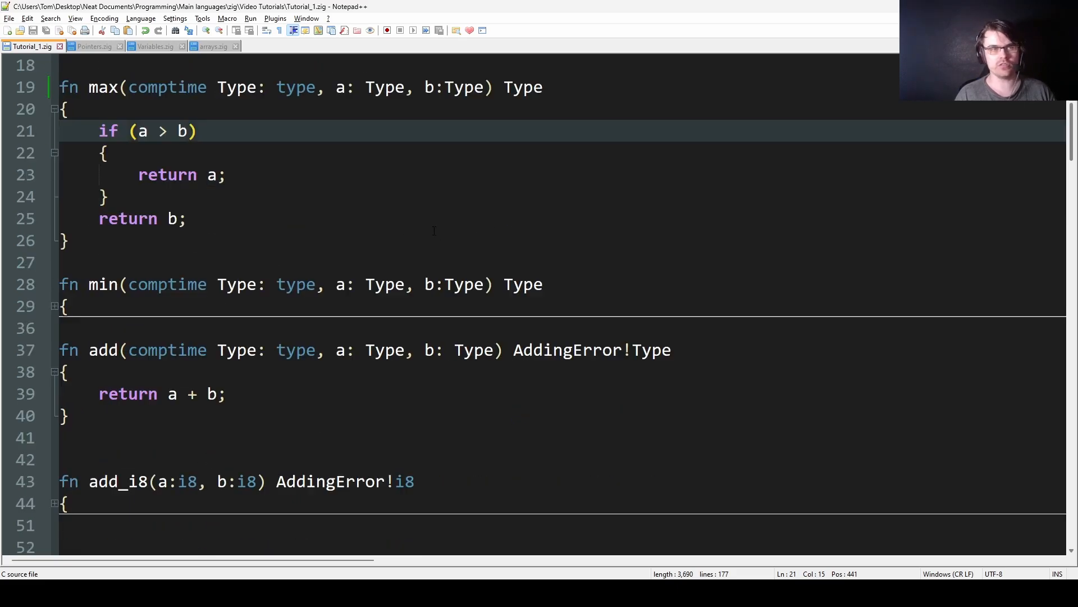
scroll("down", 3)
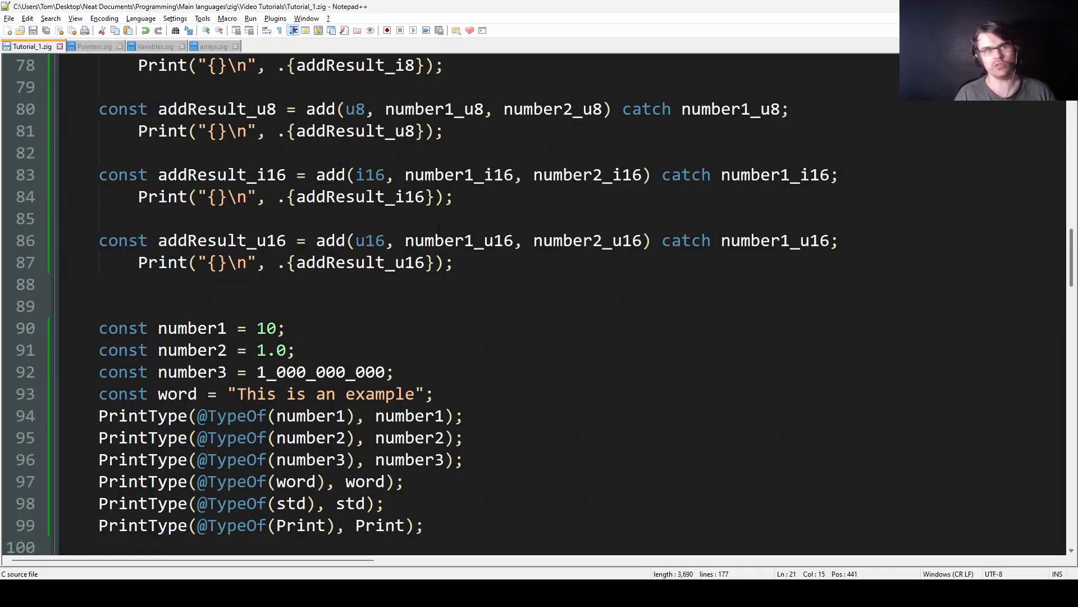
scroll("down", 3)
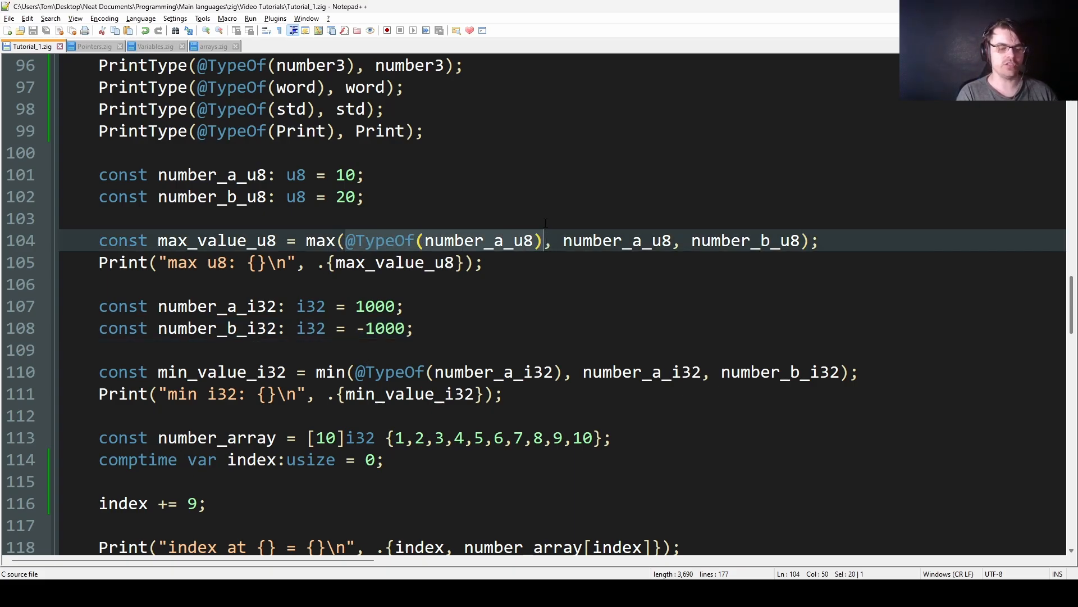
type("u8")
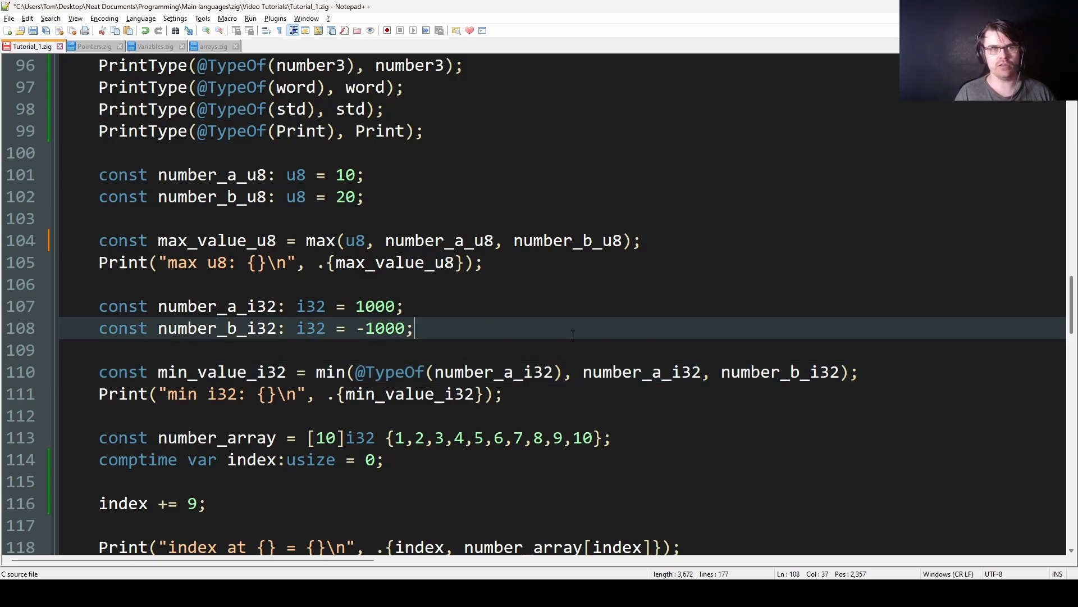
scroll("down", 3)
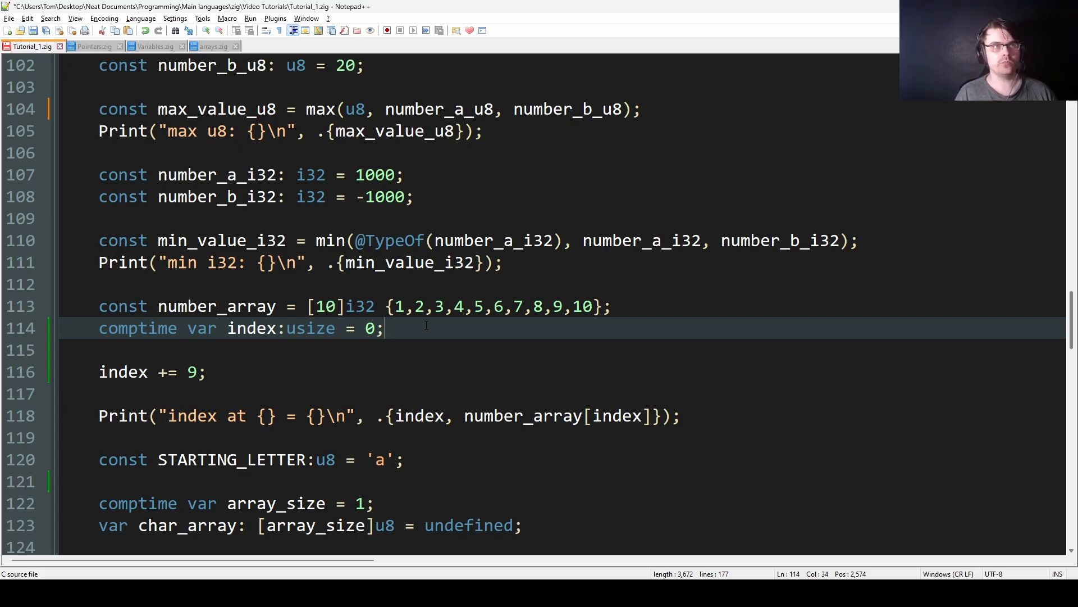
Step: Drop comptime from var index, change index += 9 to 10, save and run
key("ctrl+s")
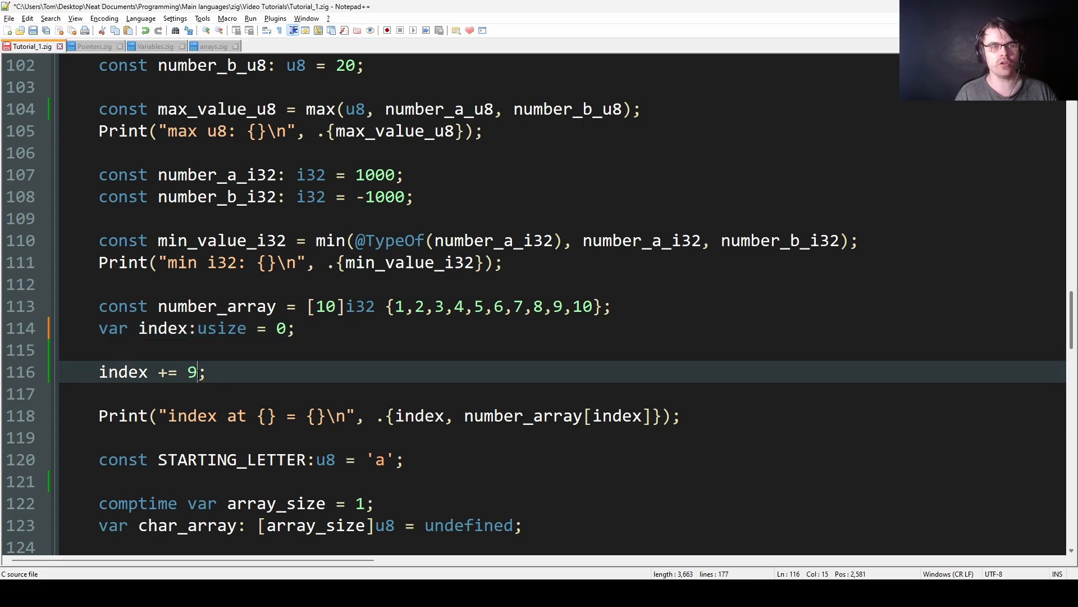
type("0")
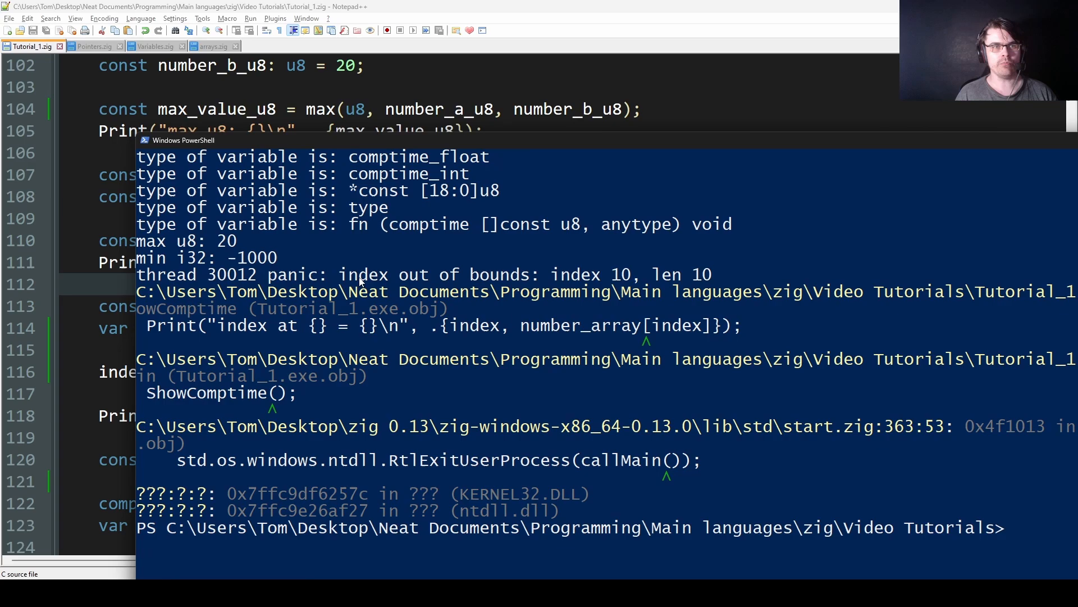
left_click_drag(338, 275, 716, 275)
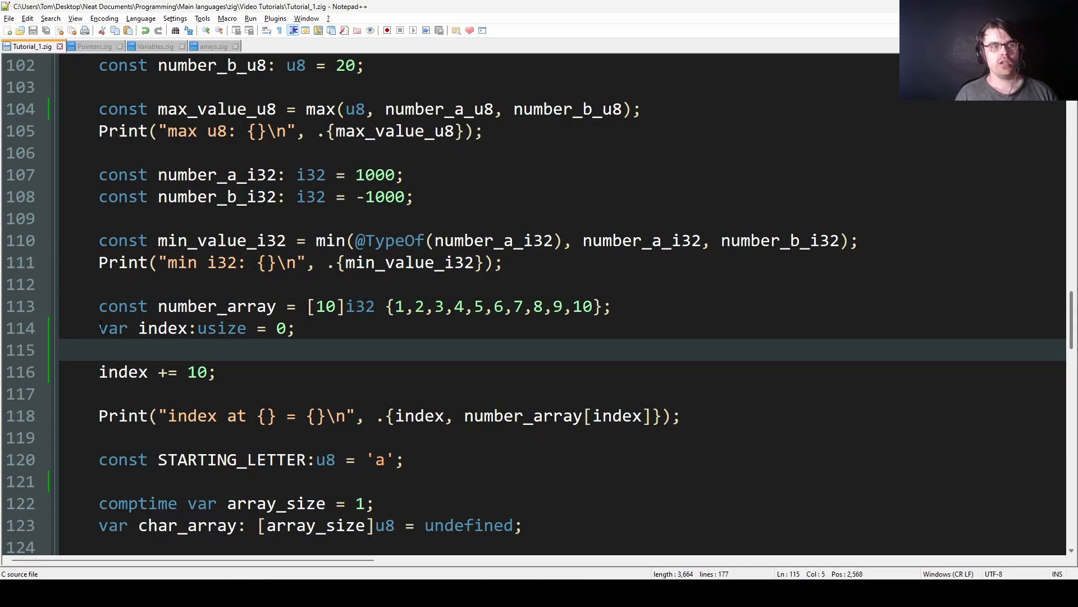
Step: Restore comptime on var index and rerun to get the index 10 compile error
type("comp")
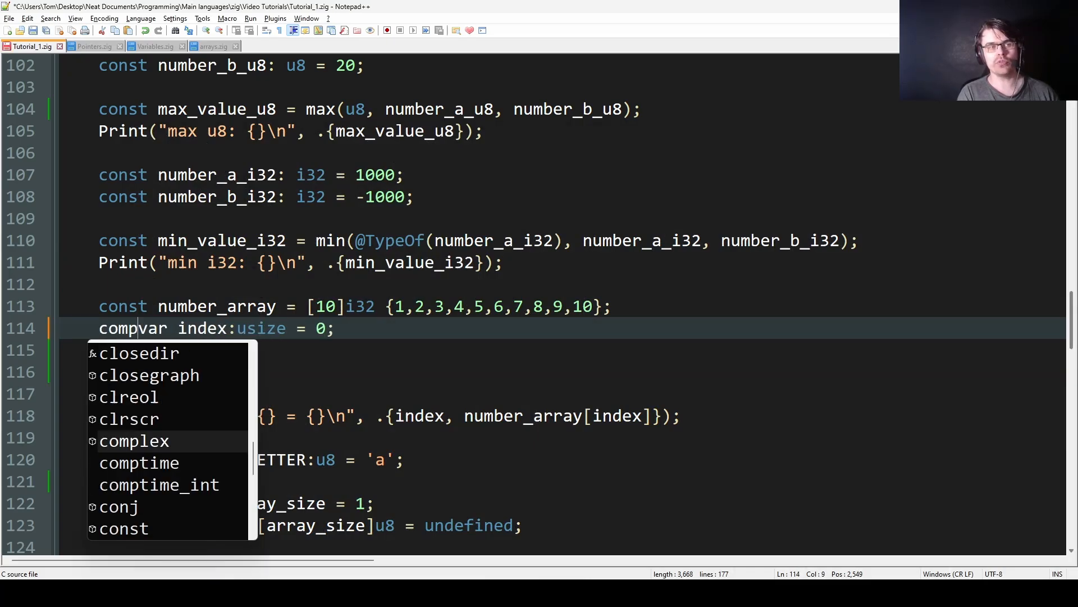
type("time")
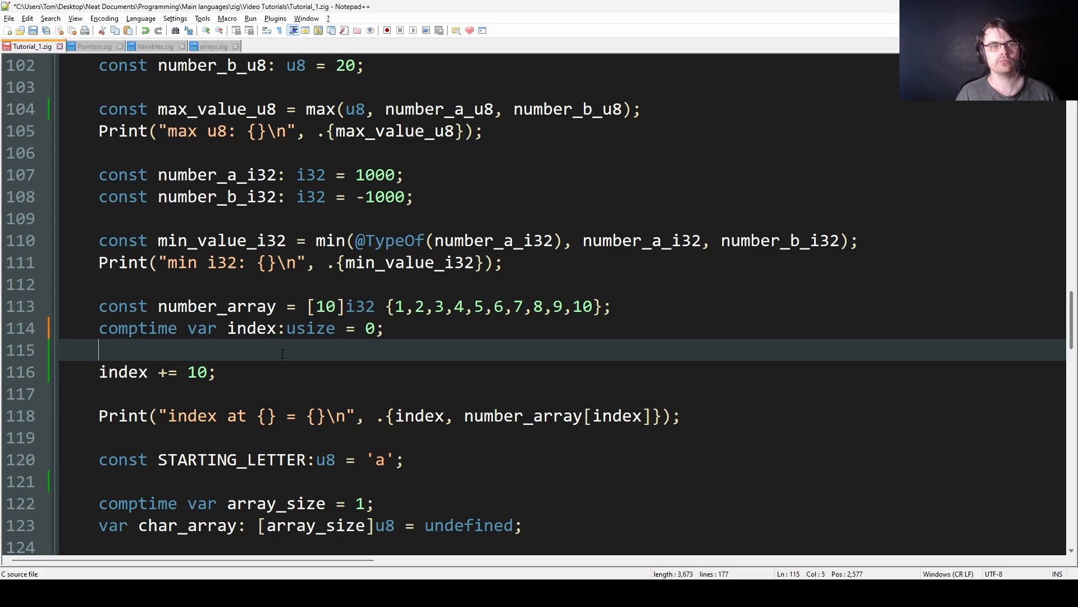
scroll("down", 3)
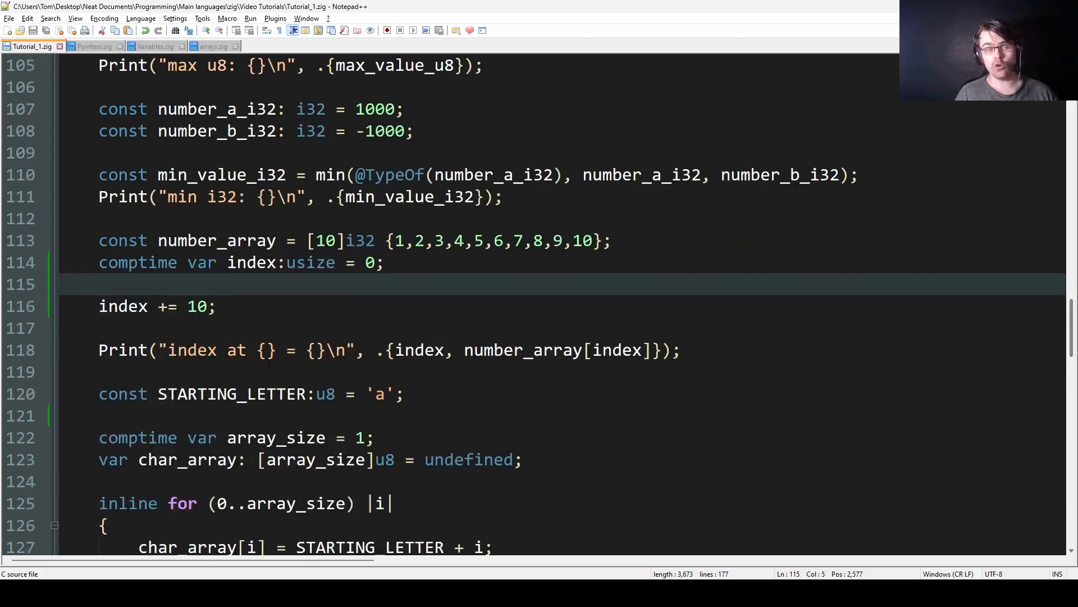
left_click(213, 306)
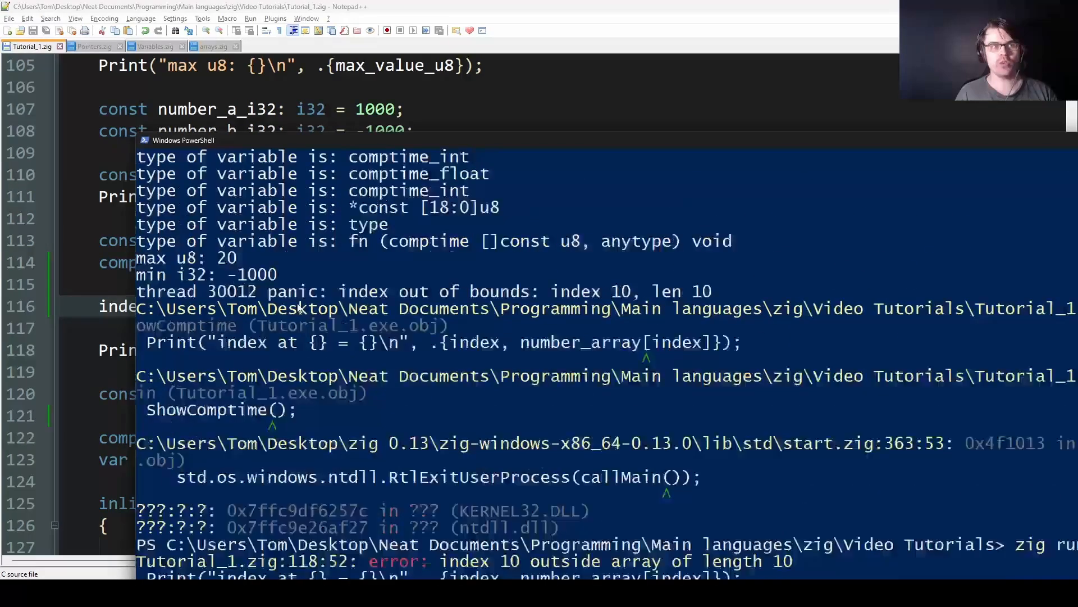
Step: Highlight the index out of bounds panic text, then open blank lines above index += 10
left_click_drag(299, 291, 619, 291)
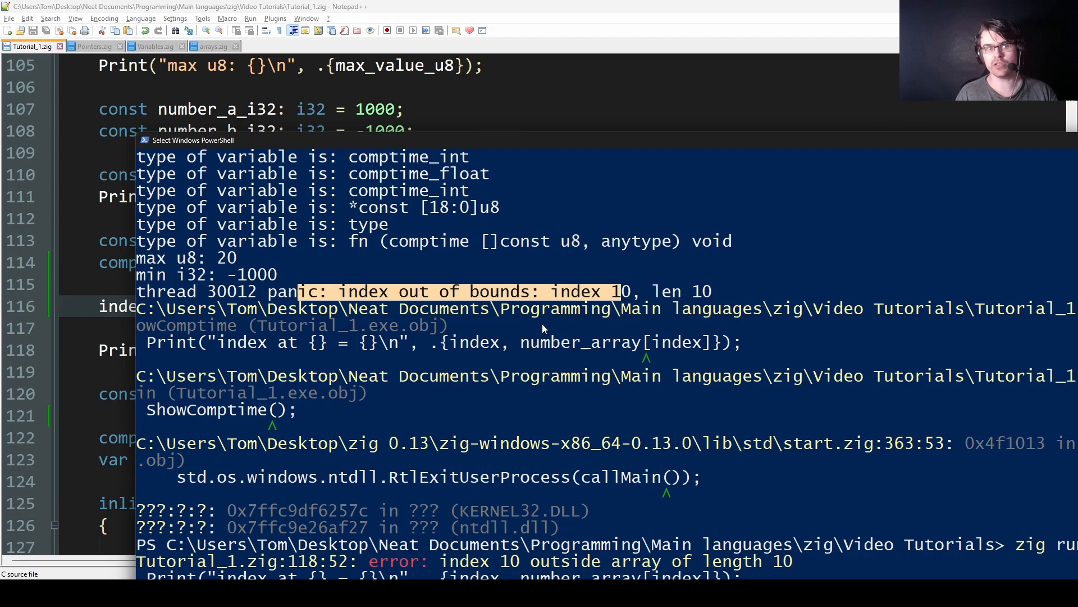
scroll("down", 3)
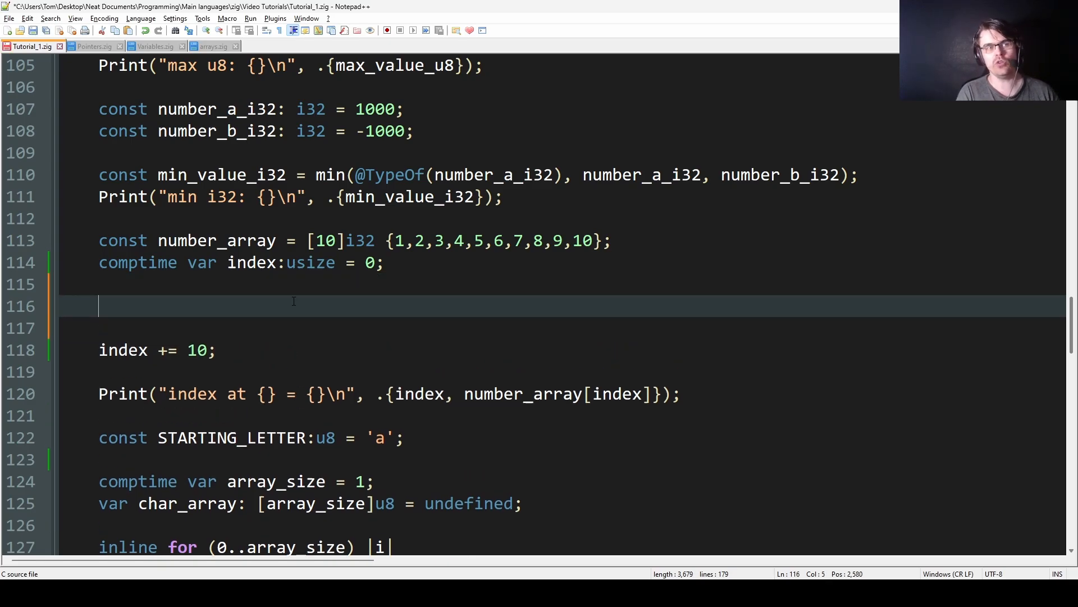
Step: Declare runtime random_number (usize 1000, minus 100), add it to index, then delete helper lines
type("var random")
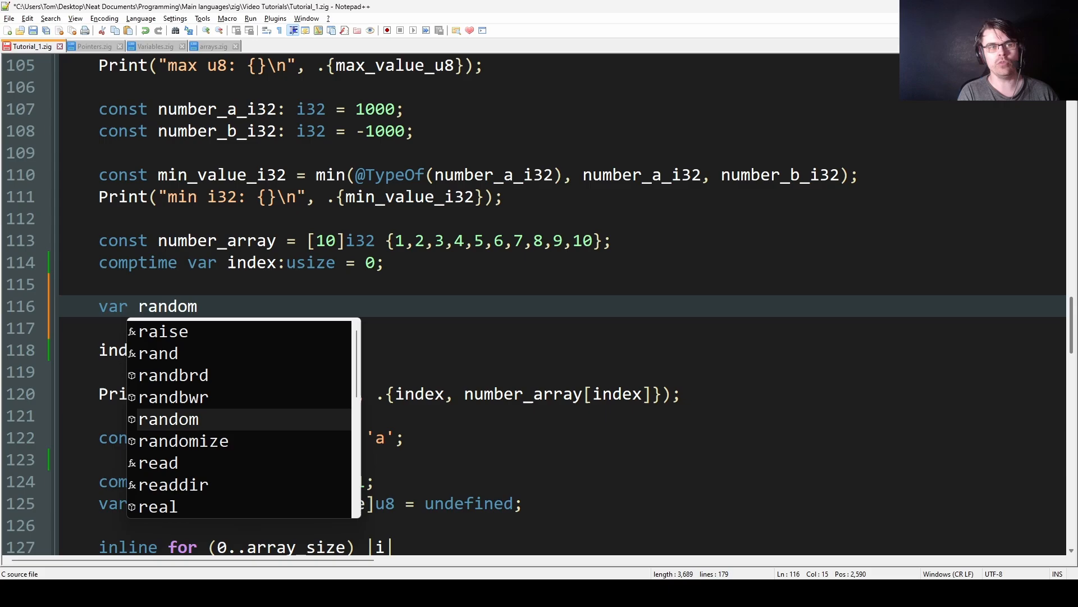
type("_number:us")
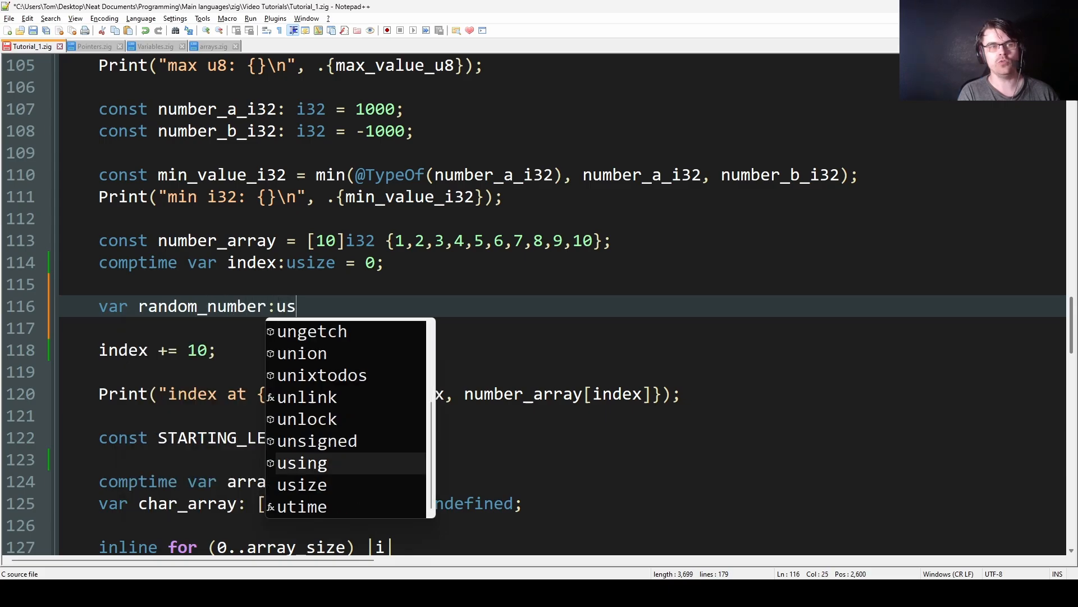
type("ize = 1000;")
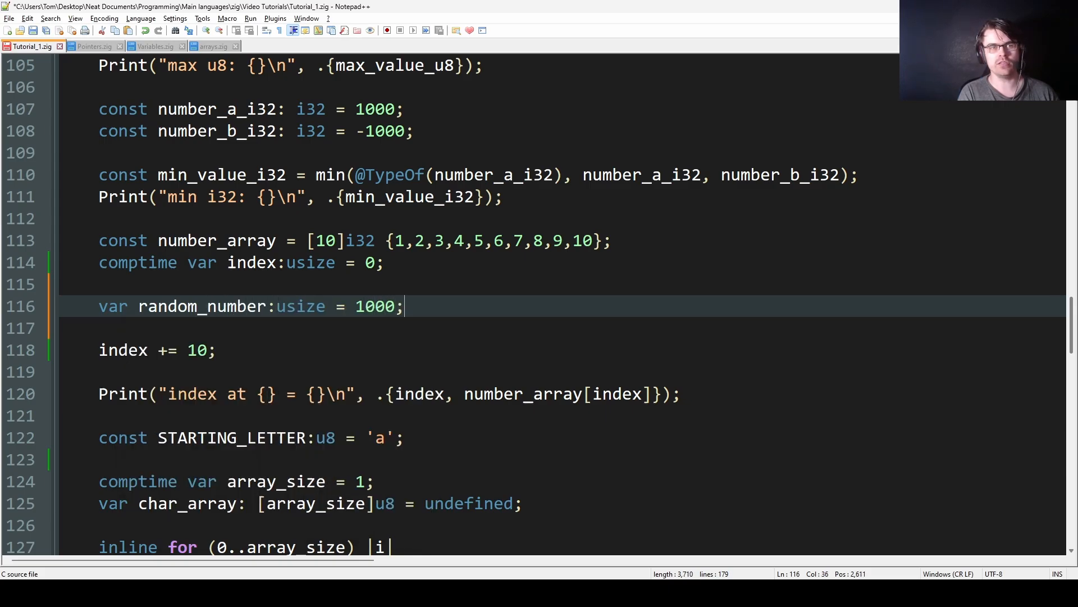
type("random_number -")
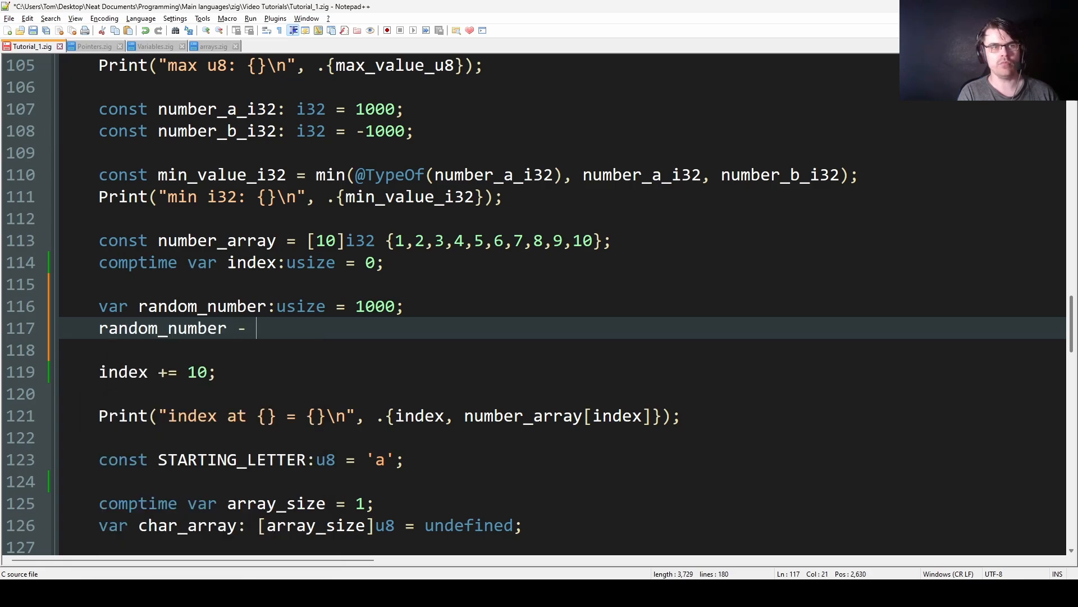
type("= 100")
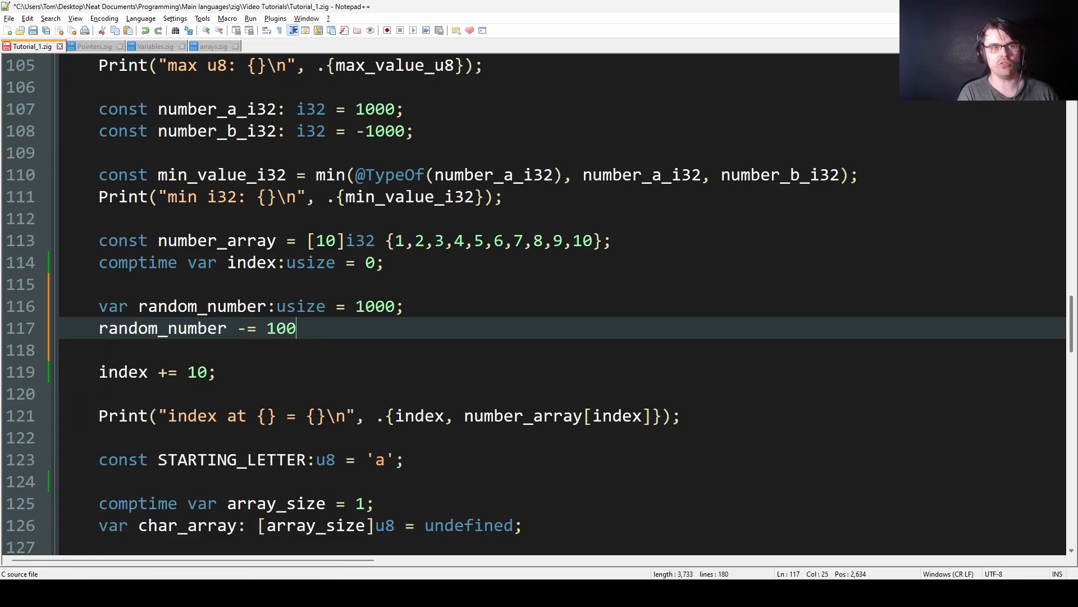
type("random_number")
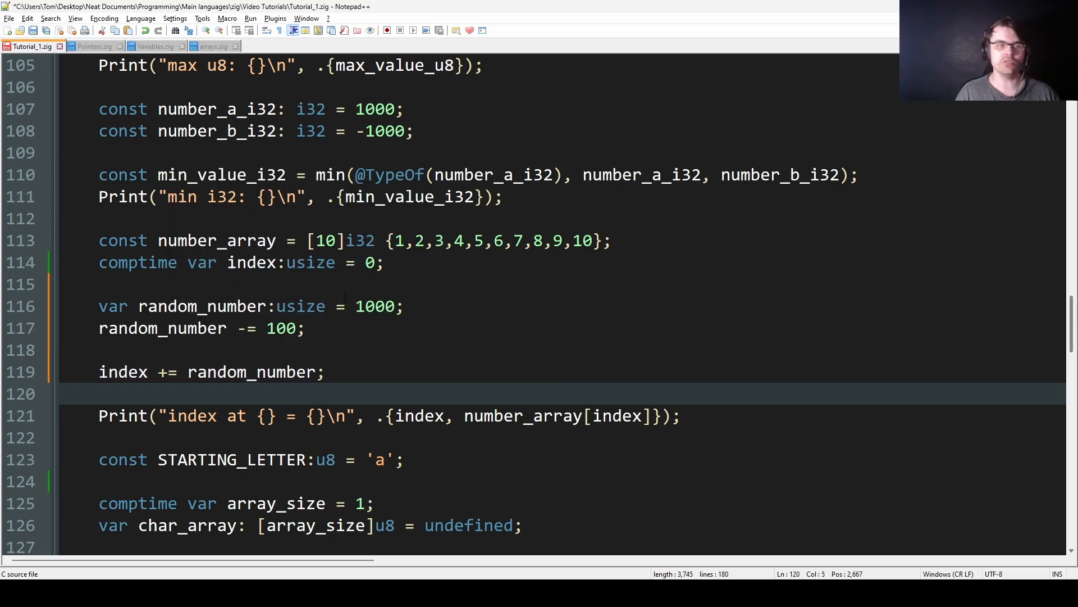
left_click(303, 351)
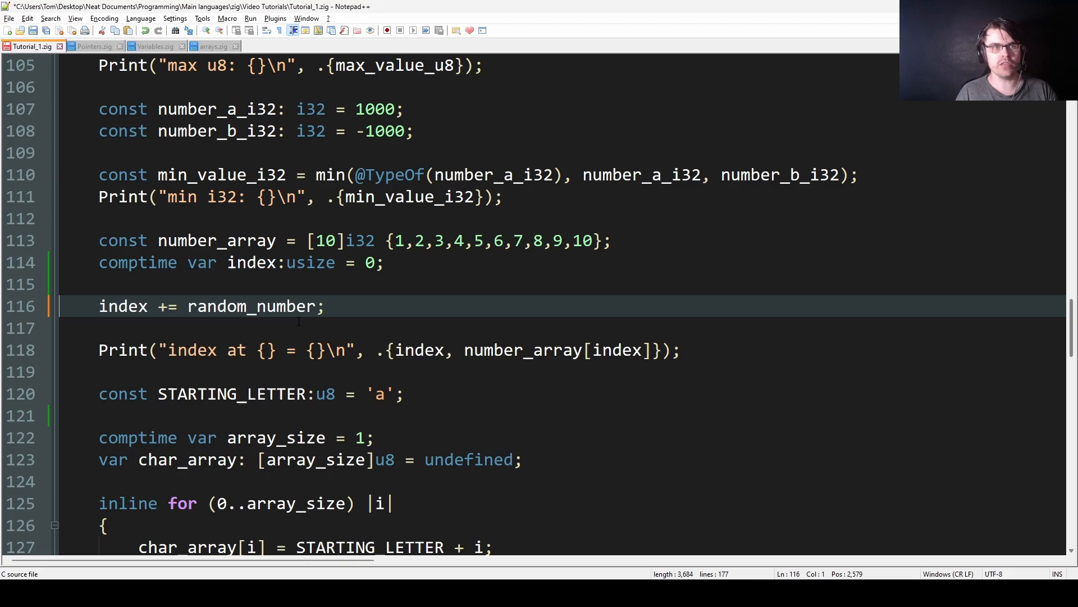
Step: Change the index increment value from 10 to 9
type("10;")
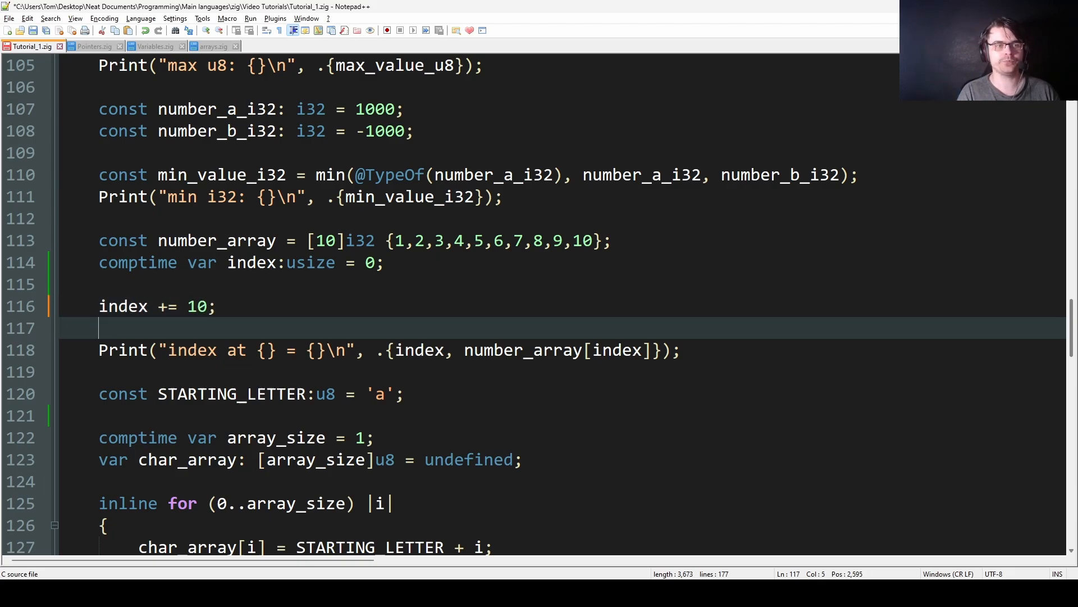
left_click(332, 306)
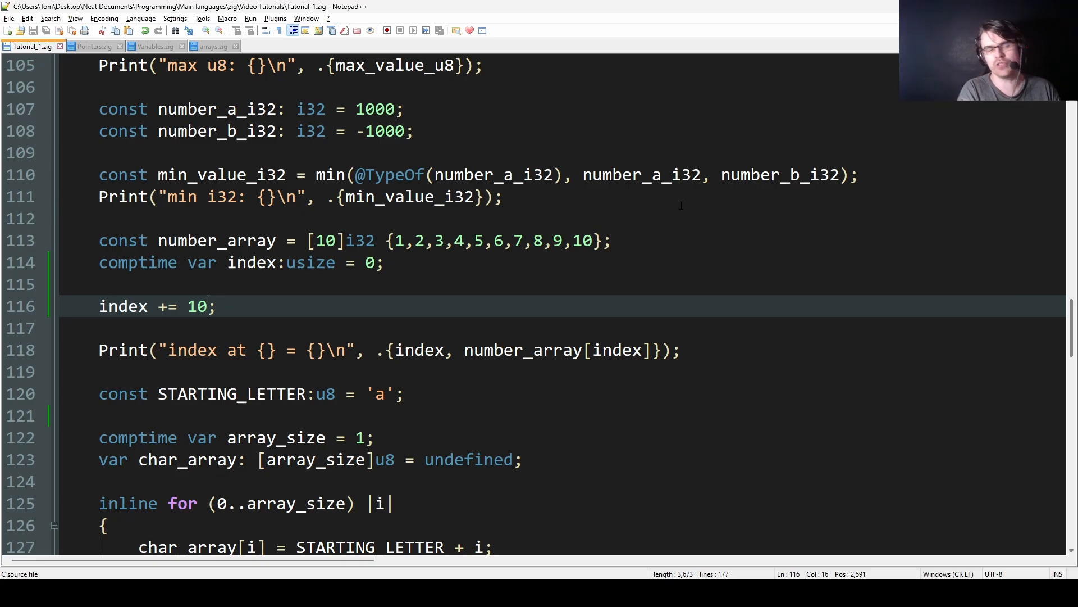
key("Backspace")
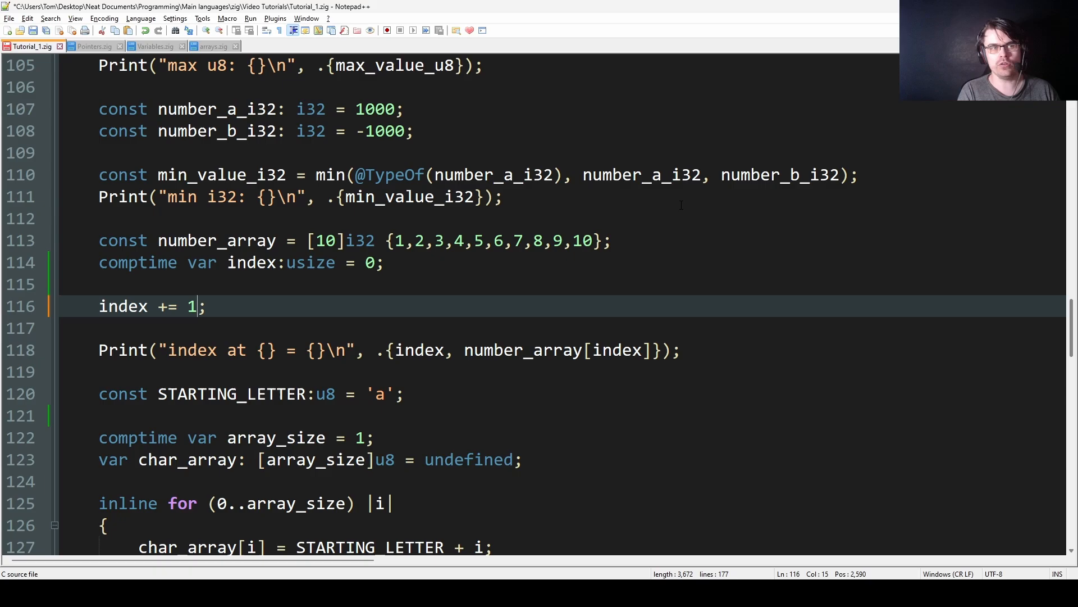
type("9")
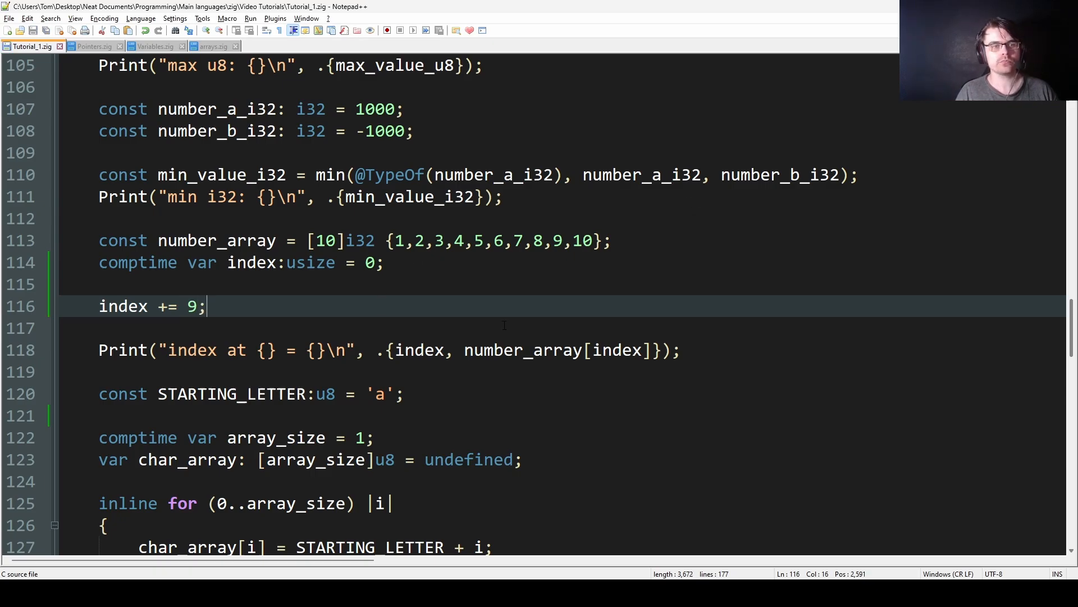
scroll("down", 3)
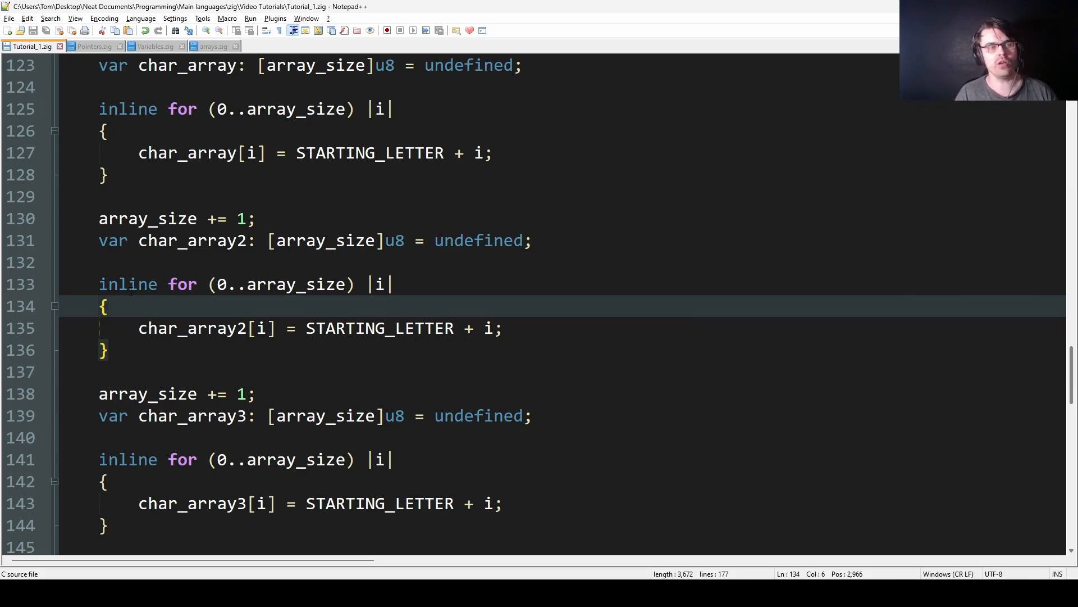
left_click(215, 284)
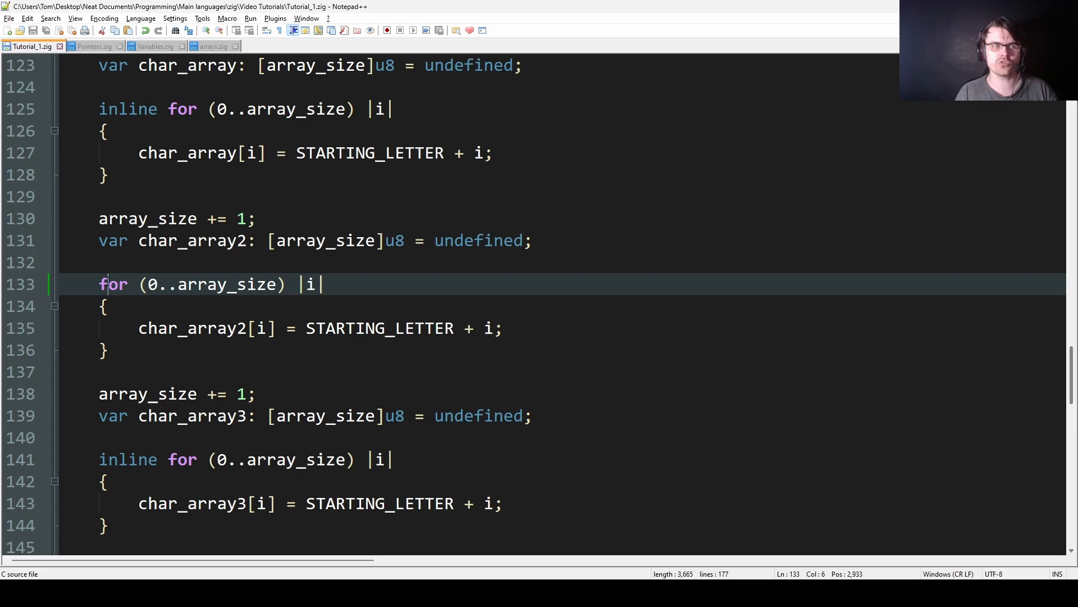
type("inline")
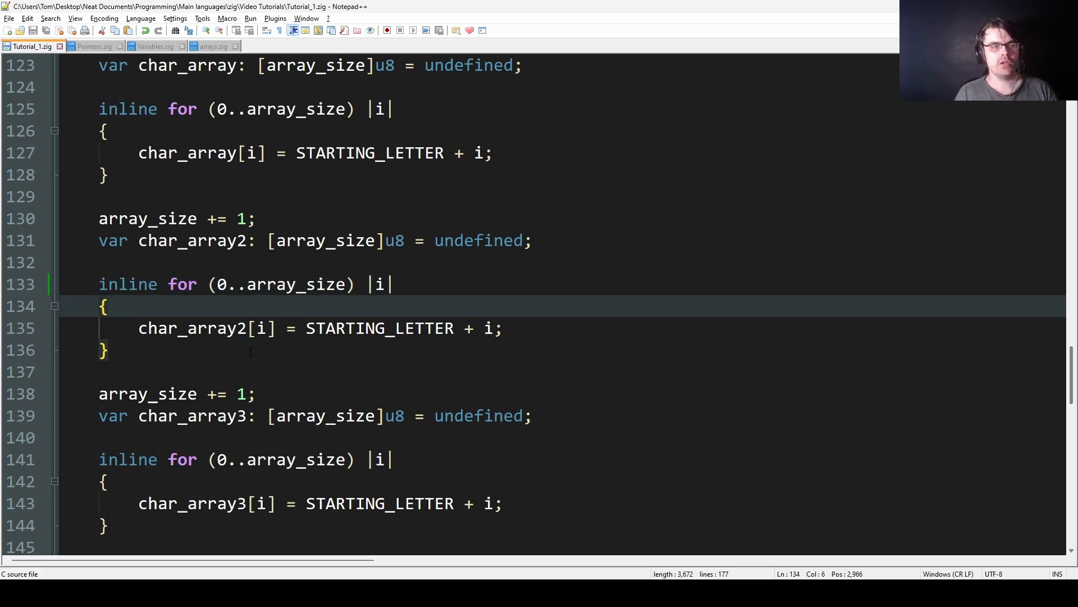
scroll("down", 3)
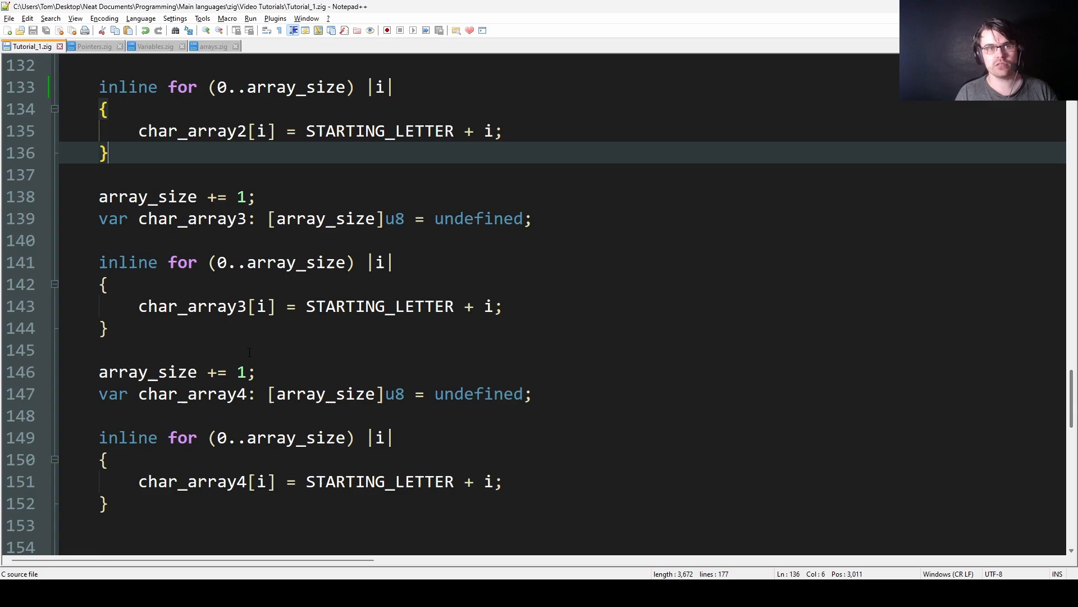
scroll("down", 3)
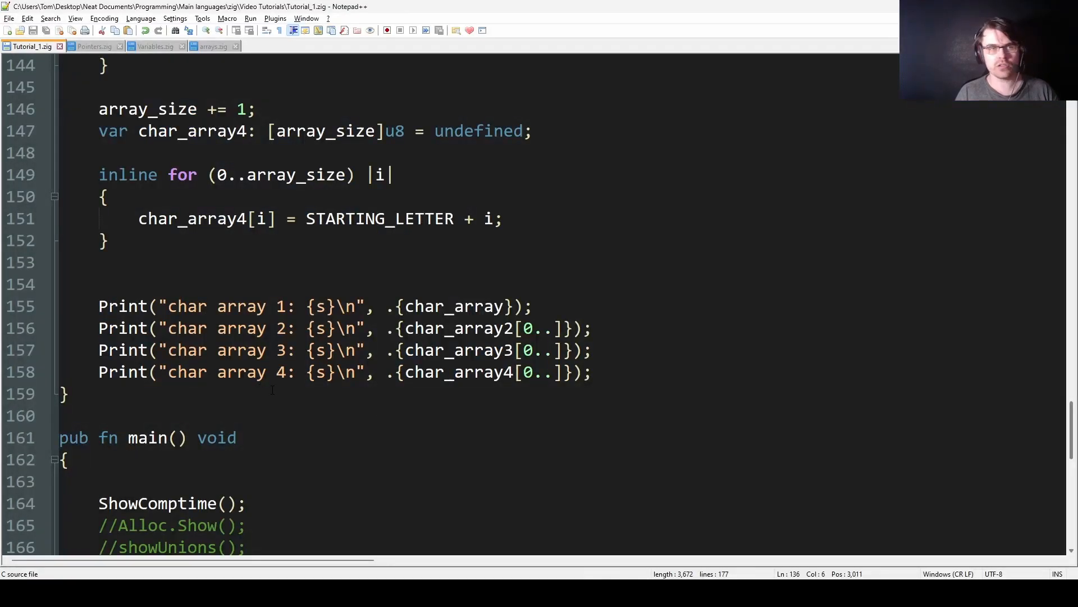
Step: Delete blank line 148 and return to add's return a + b line near the top
left_click(261, 262)
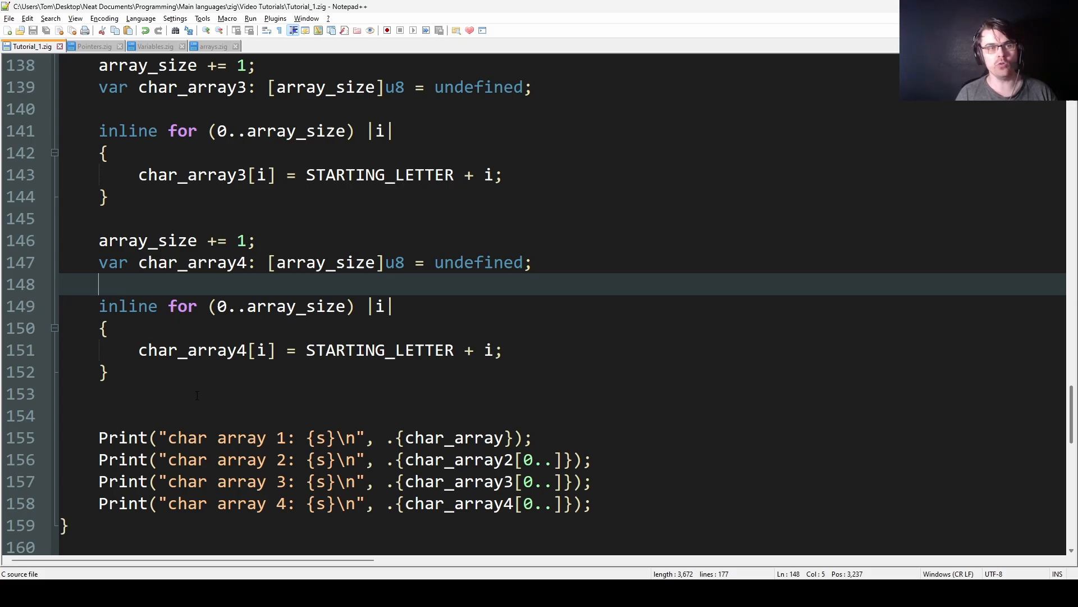
key("Backspace")
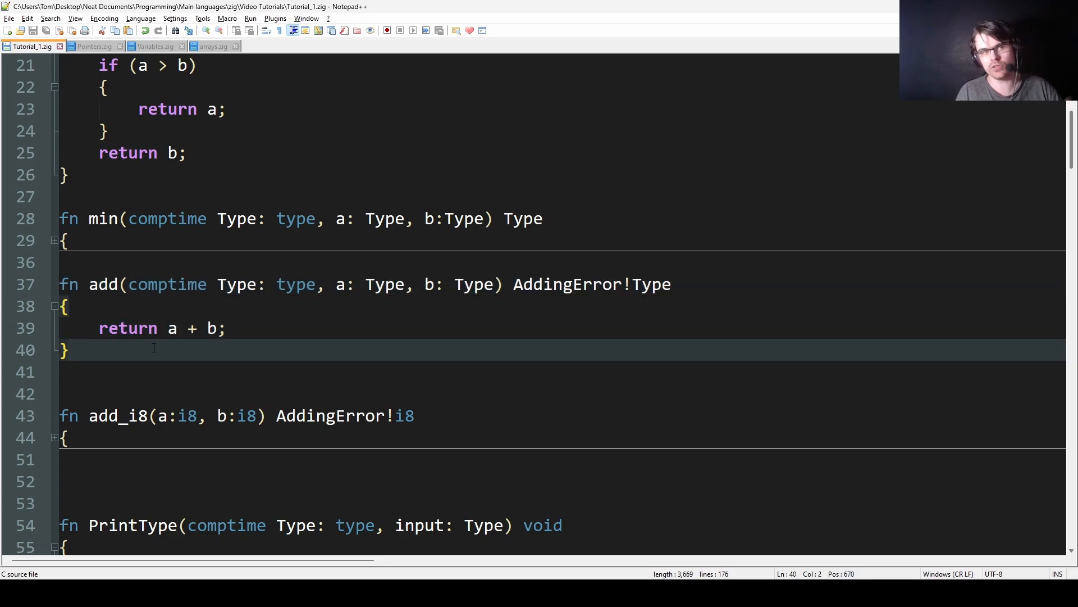
left_click(226, 328)
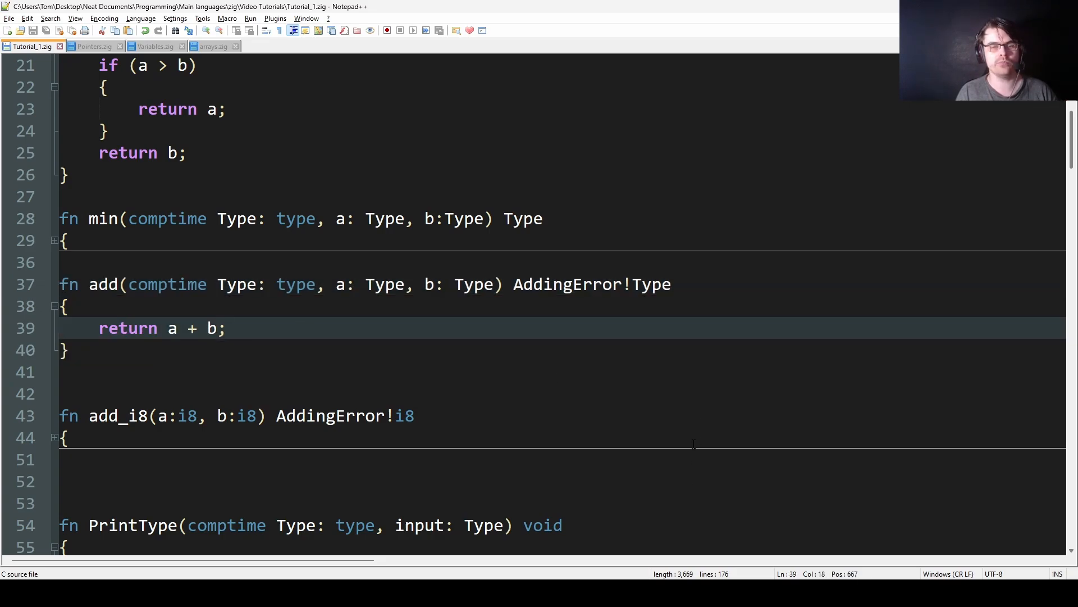